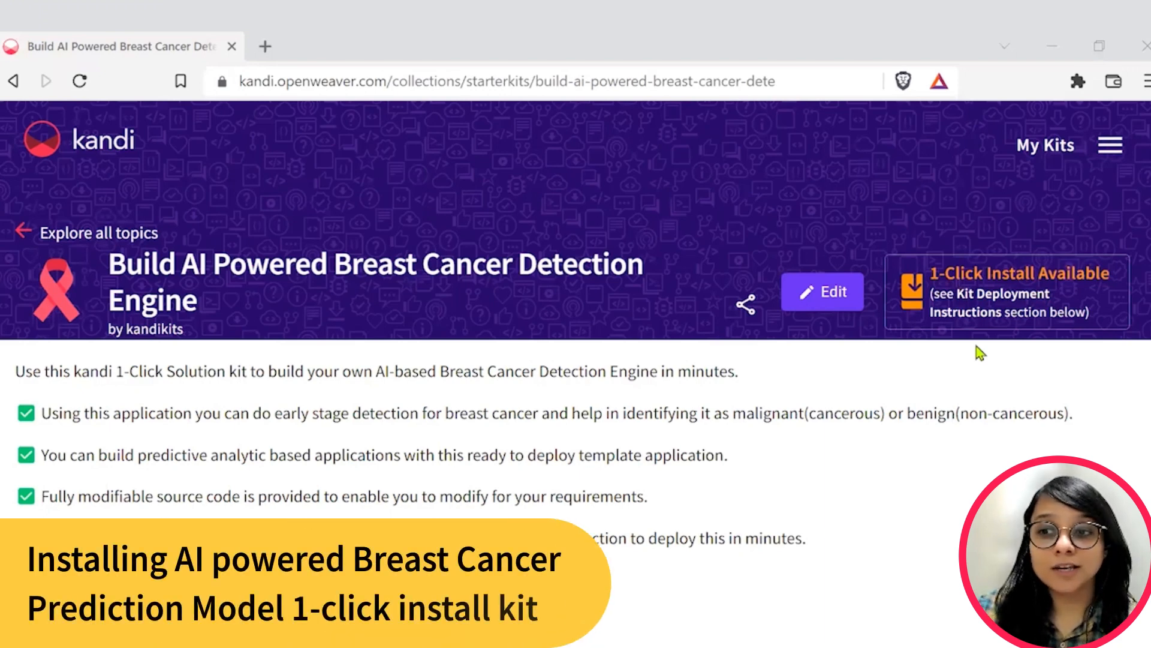
mouse_move(975, 352)
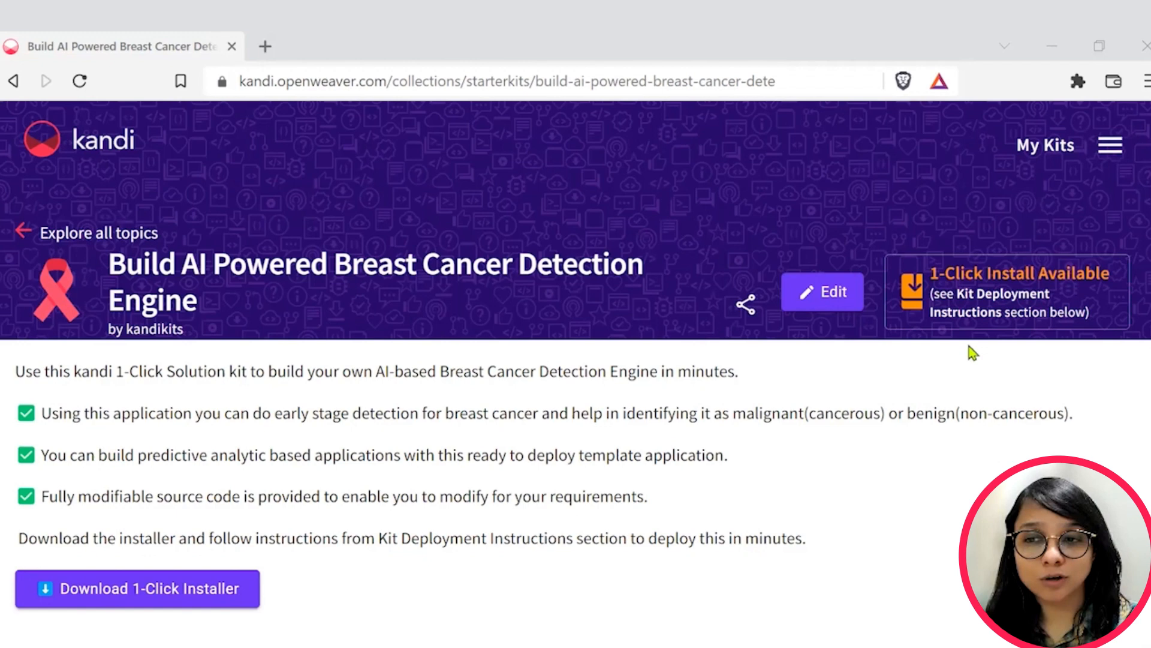
mouse_move(155, 407)
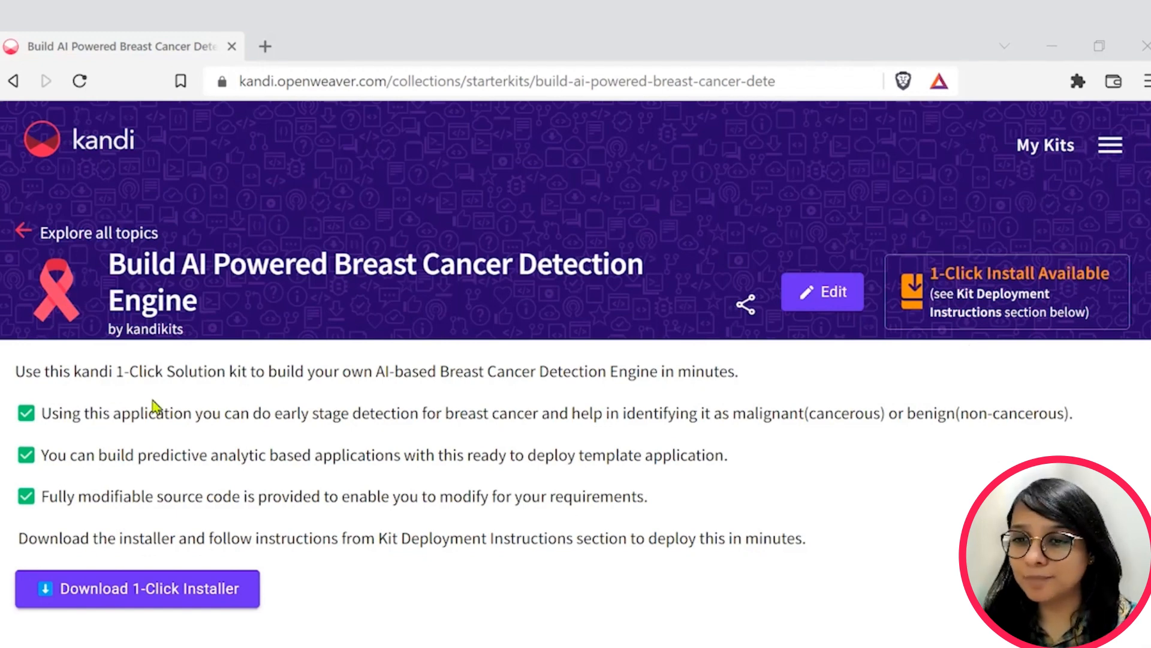
mouse_move(1007, 401)
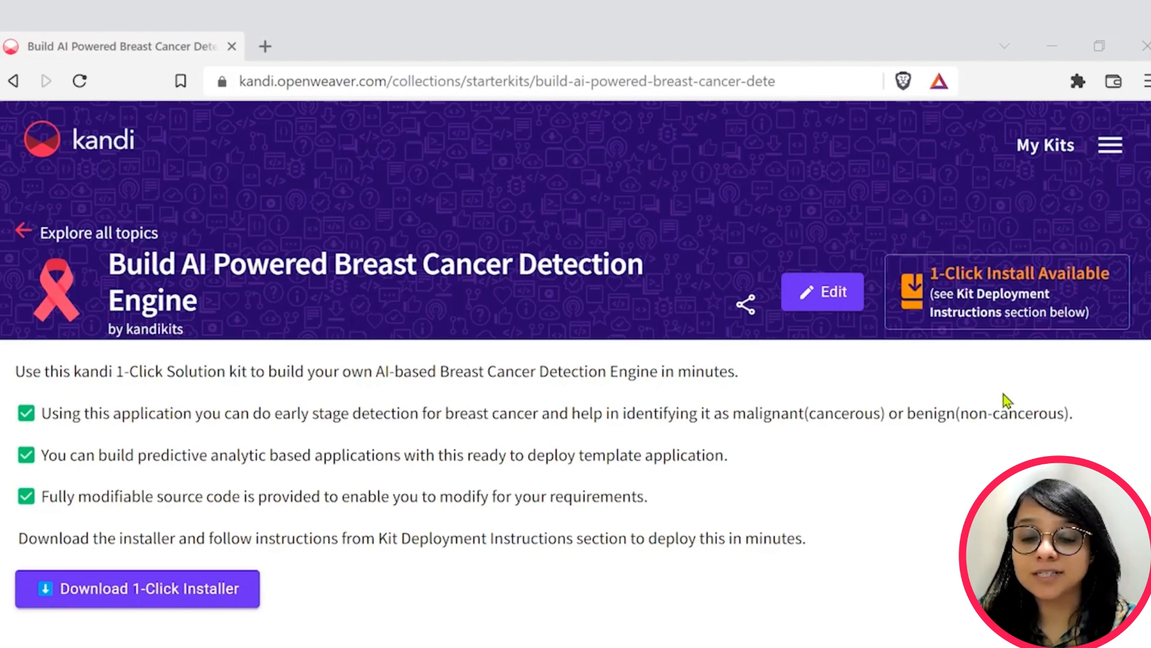
Step: Scroll the kandi kit page down past the installer download to the numbered Kit Deployment Instructions
scroll("down", 3)
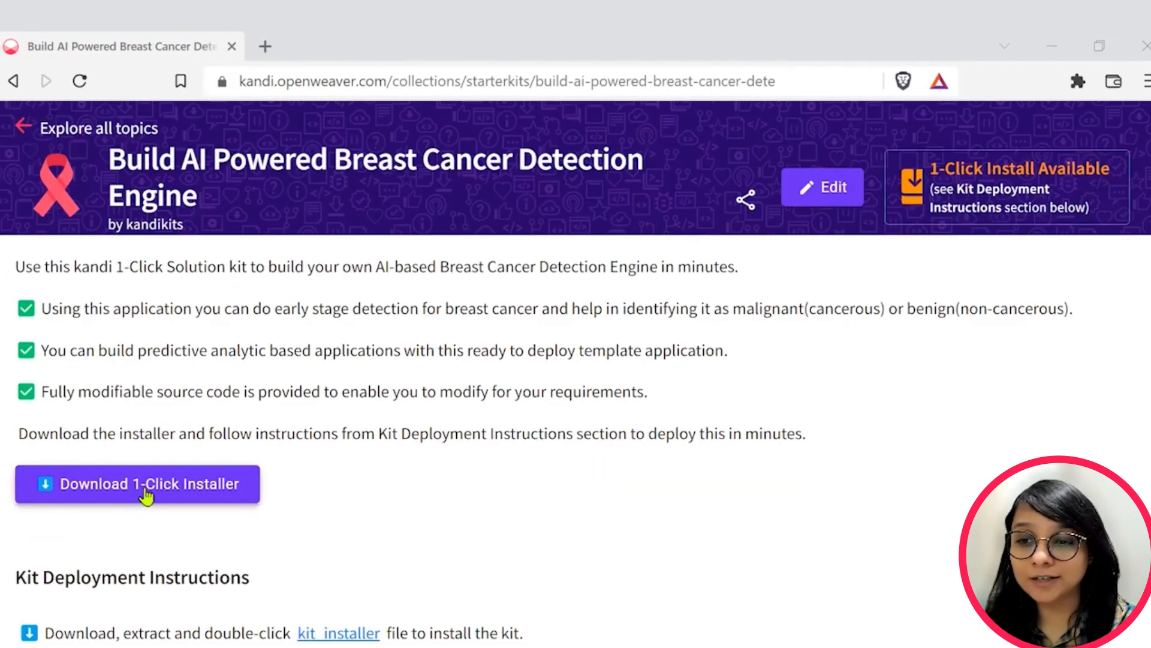
scroll("down", 3)
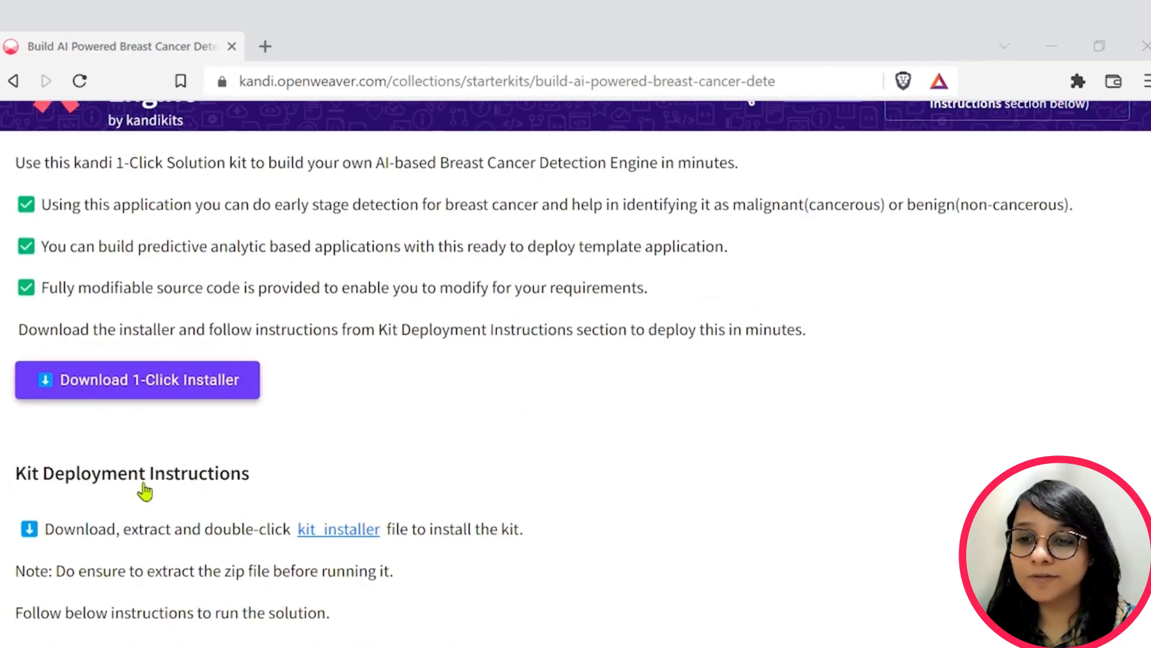
scroll("down", 3)
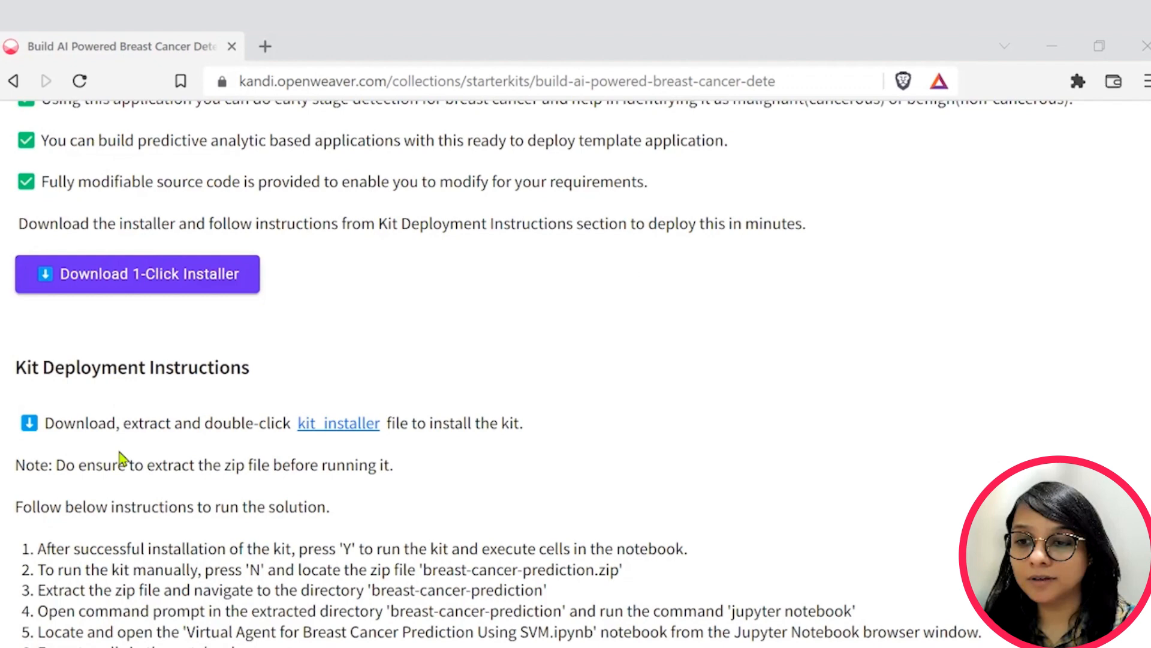
scroll("down", 3)
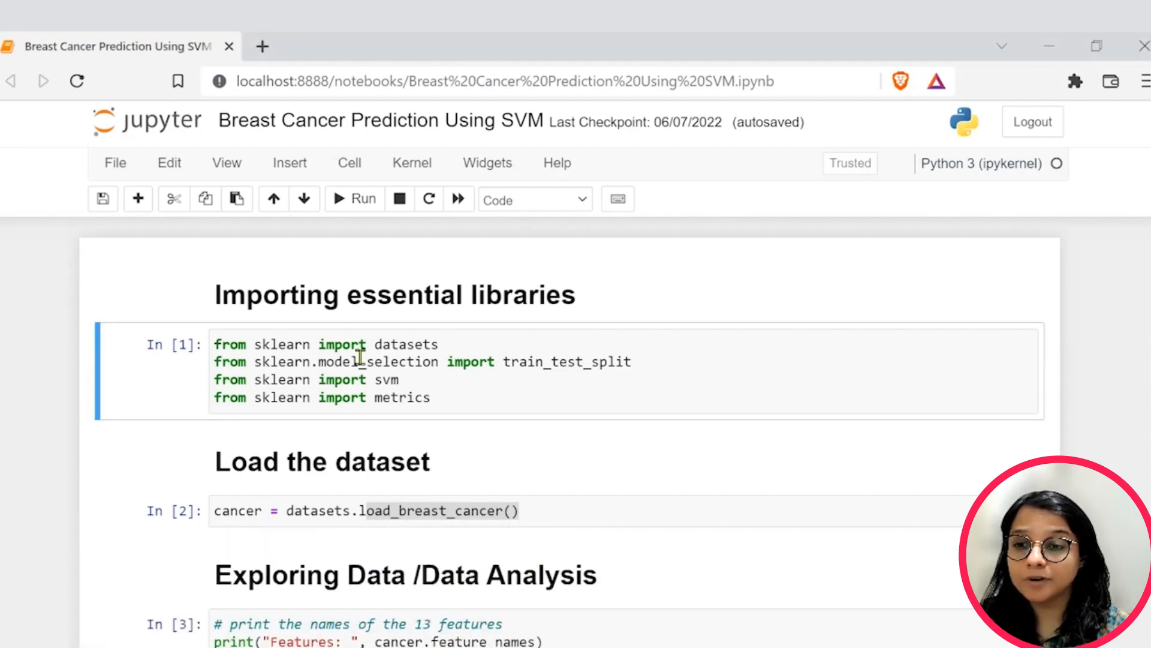
Step: Scroll past the sklearn imports to the Exploring Data output listing feature names and malignant/benign labels
scroll("down", 3)
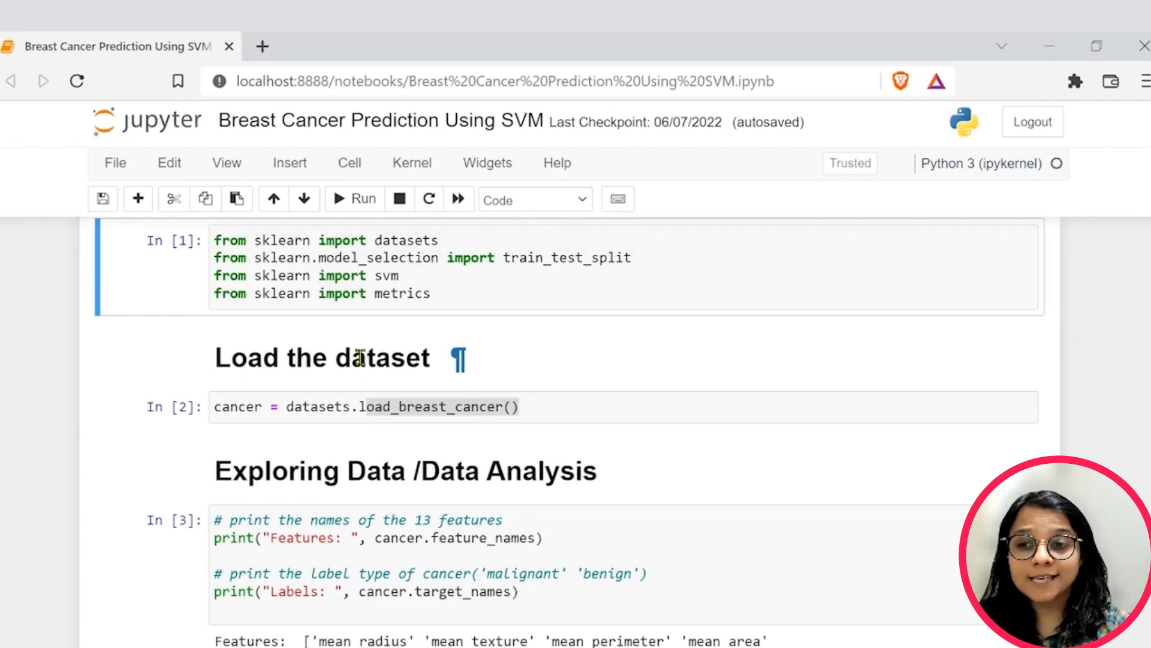
mouse_move(361, 407)
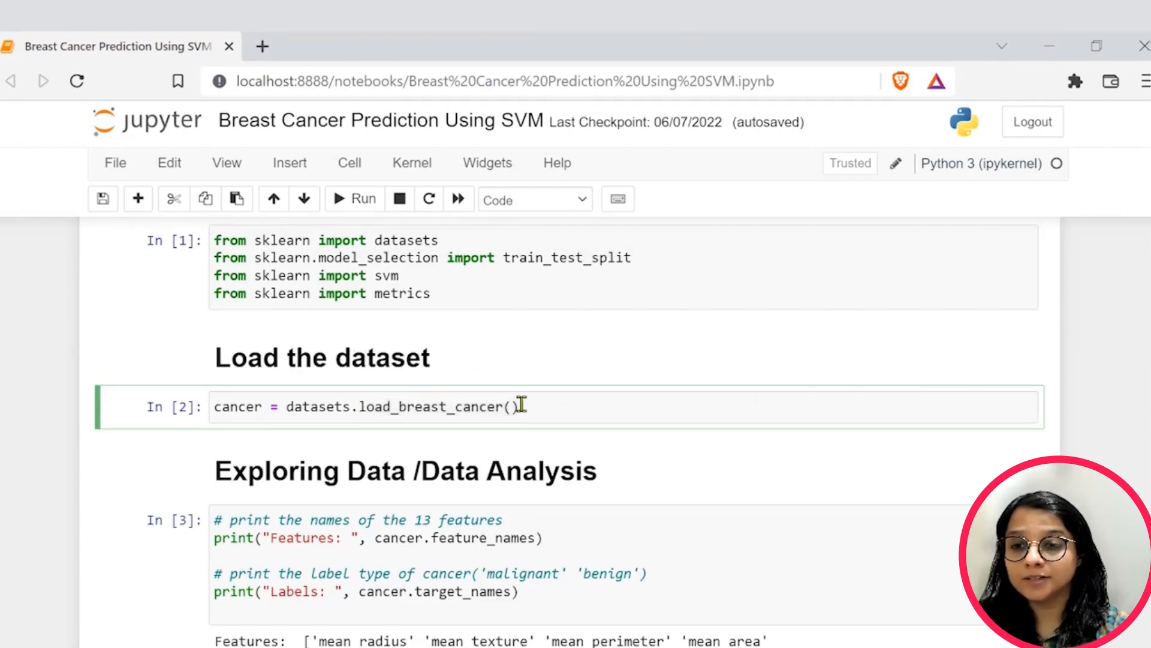
scroll("down", 3)
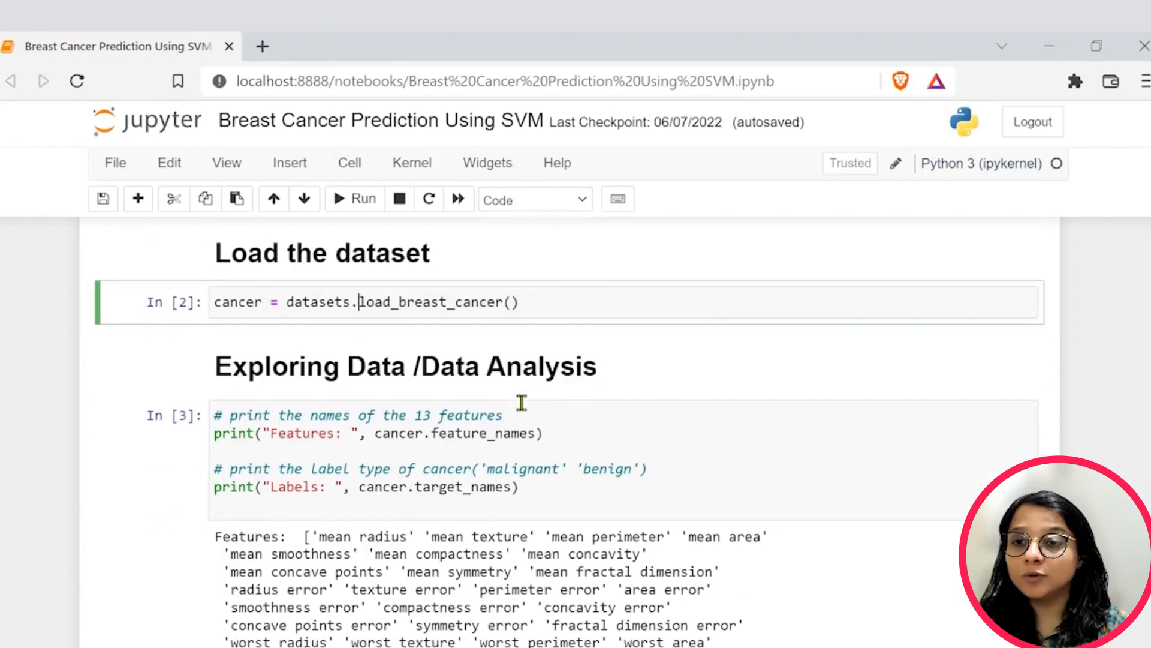
mouse_move(498, 376)
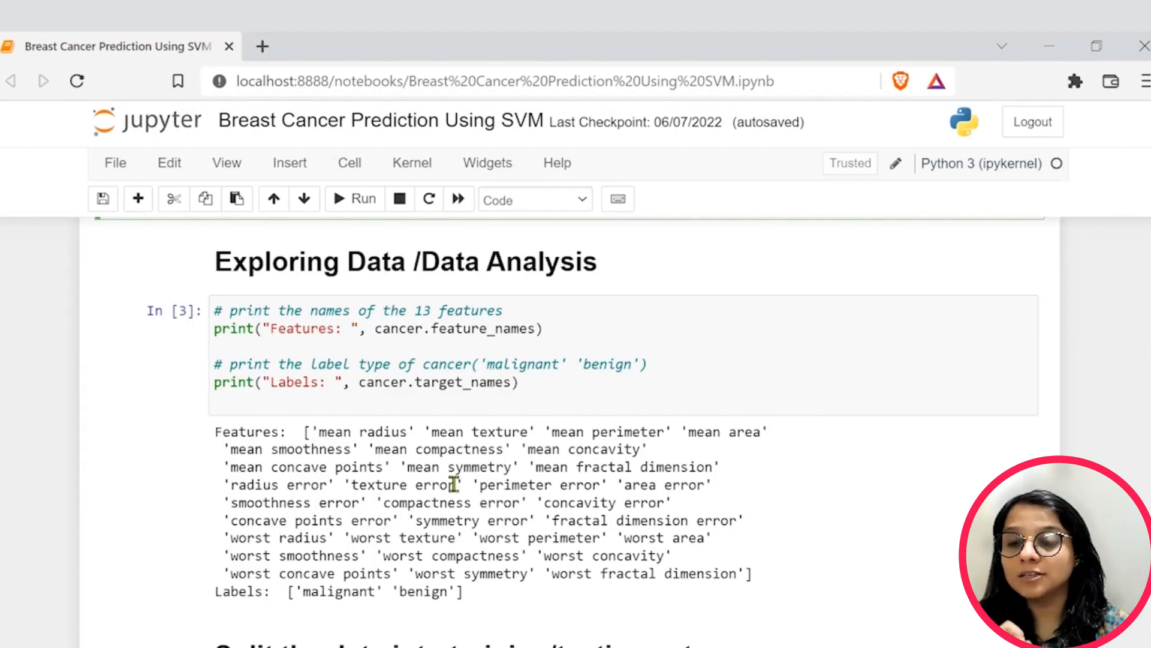
scroll("down", 3)
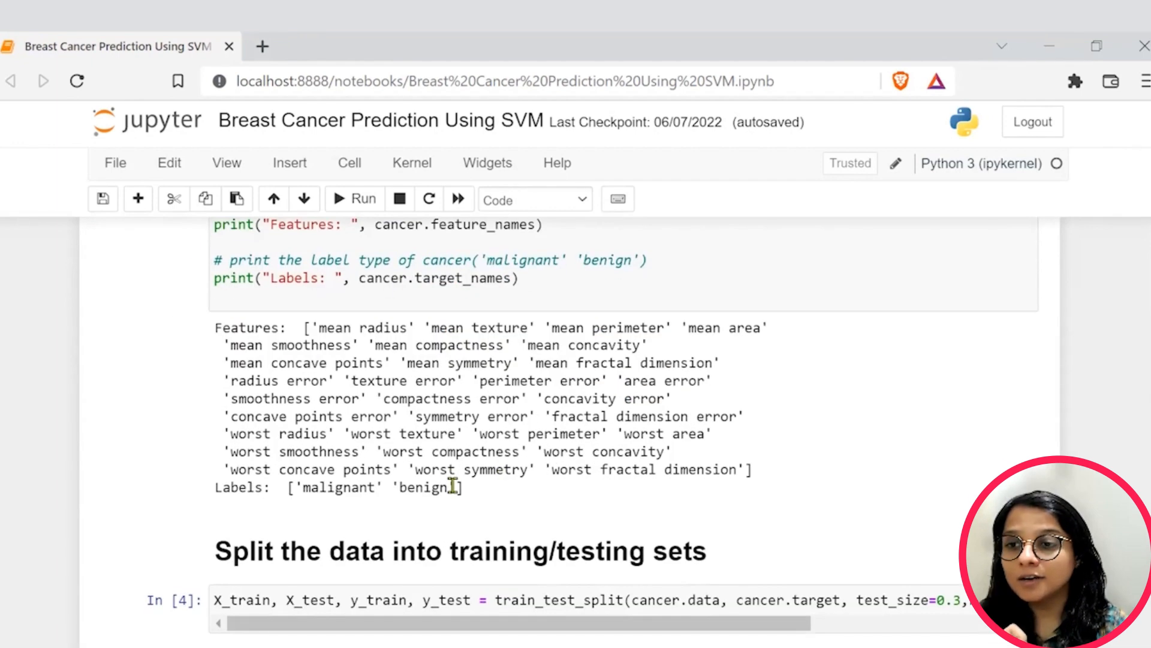
mouse_move(397, 299)
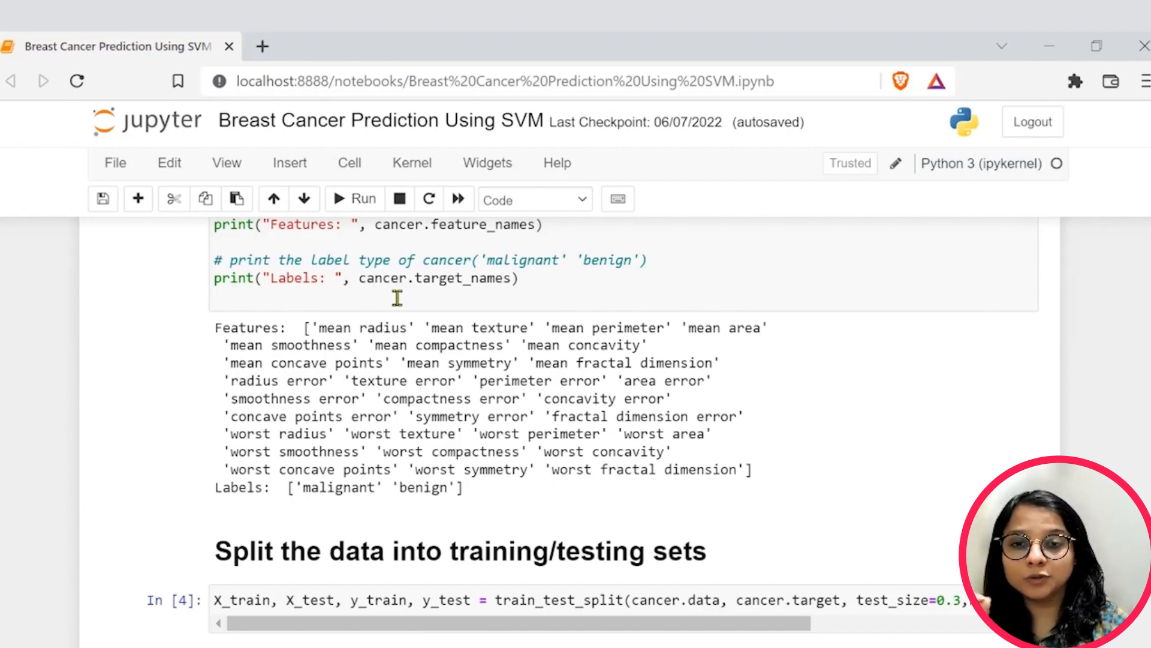
mouse_move(521, 363)
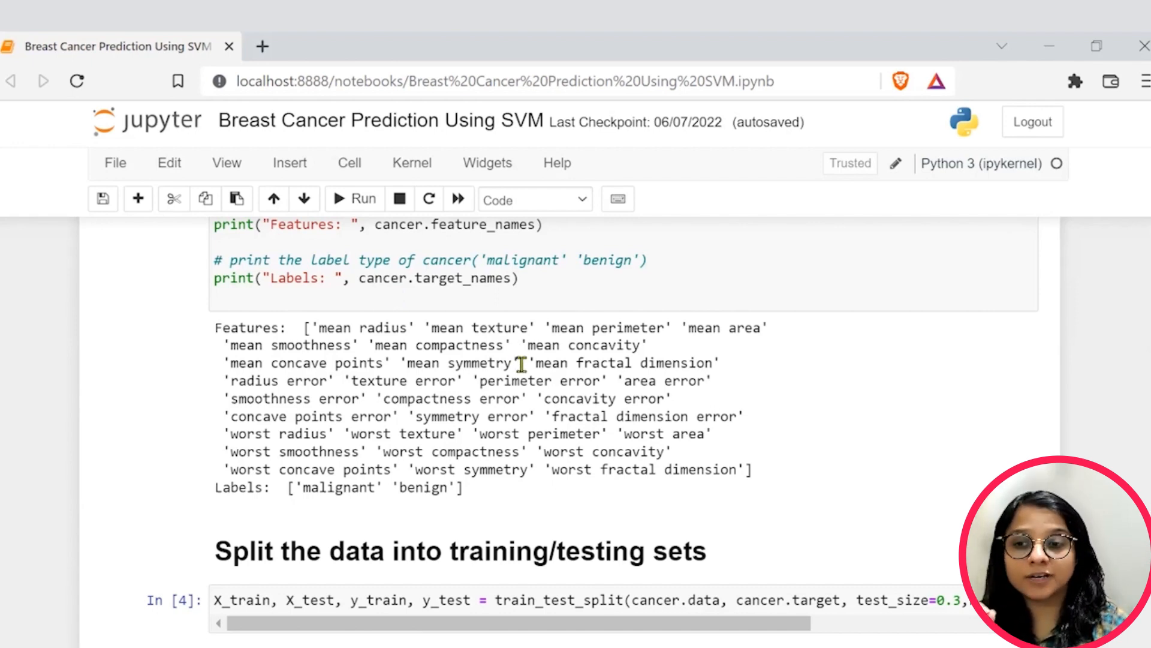
mouse_move(519, 469)
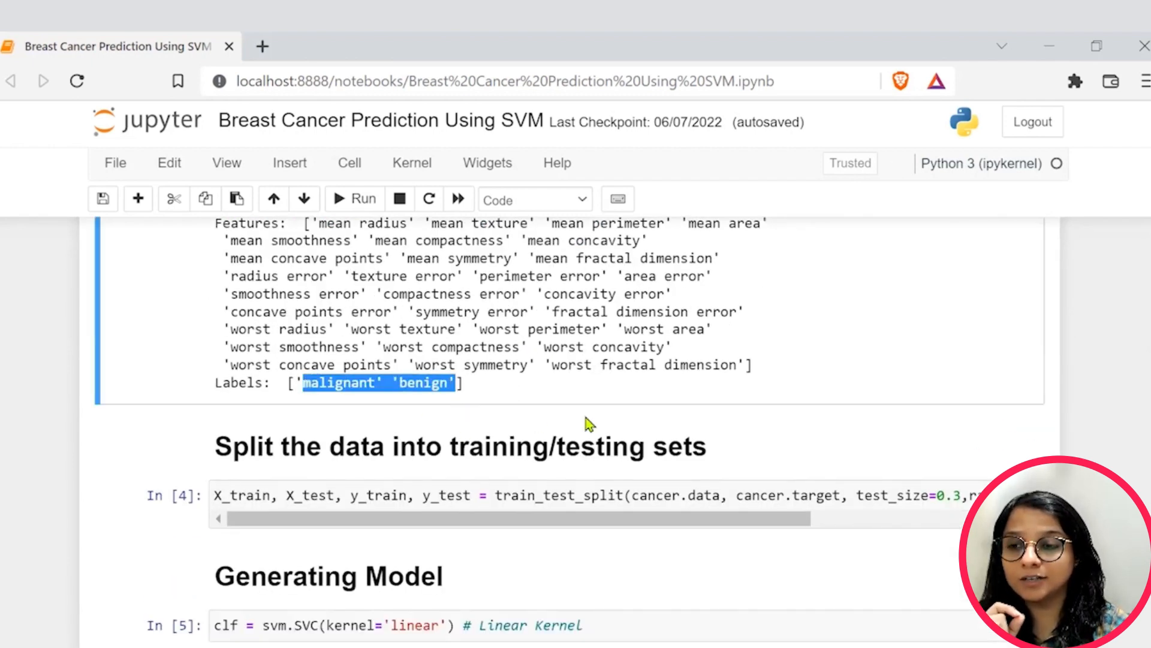
Step: Review the 70/30 train_test_split, highlight the 'linear' kernel in svm.SVC, and reach the fit and predict cells
scroll("down", 3)
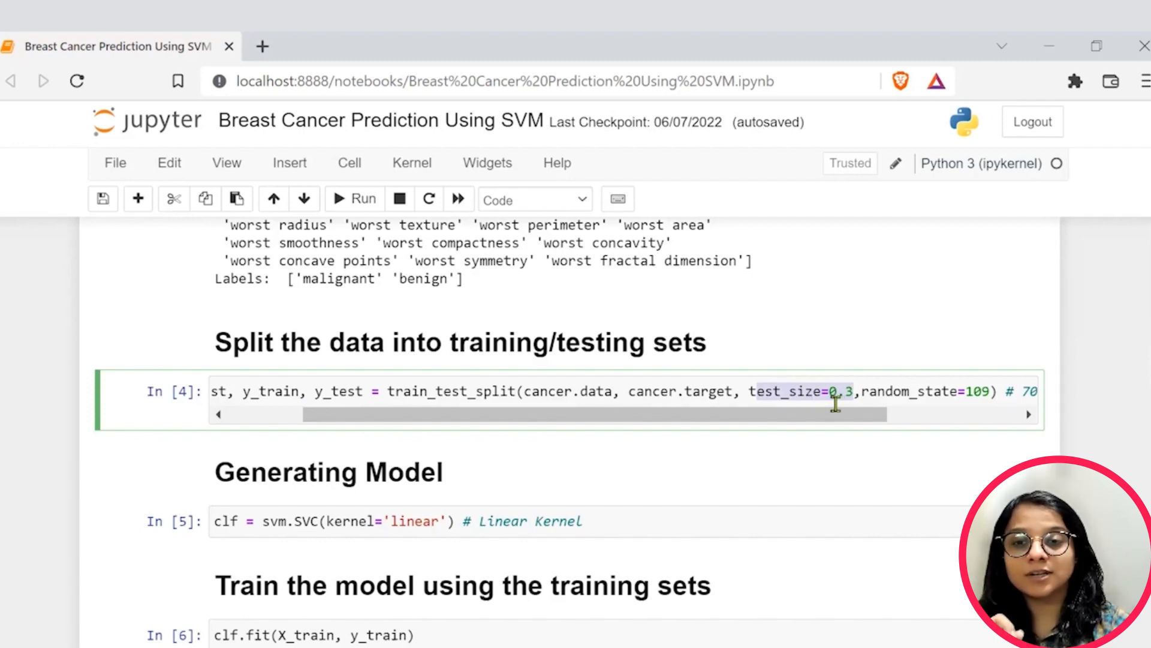
mouse_move(843, 418)
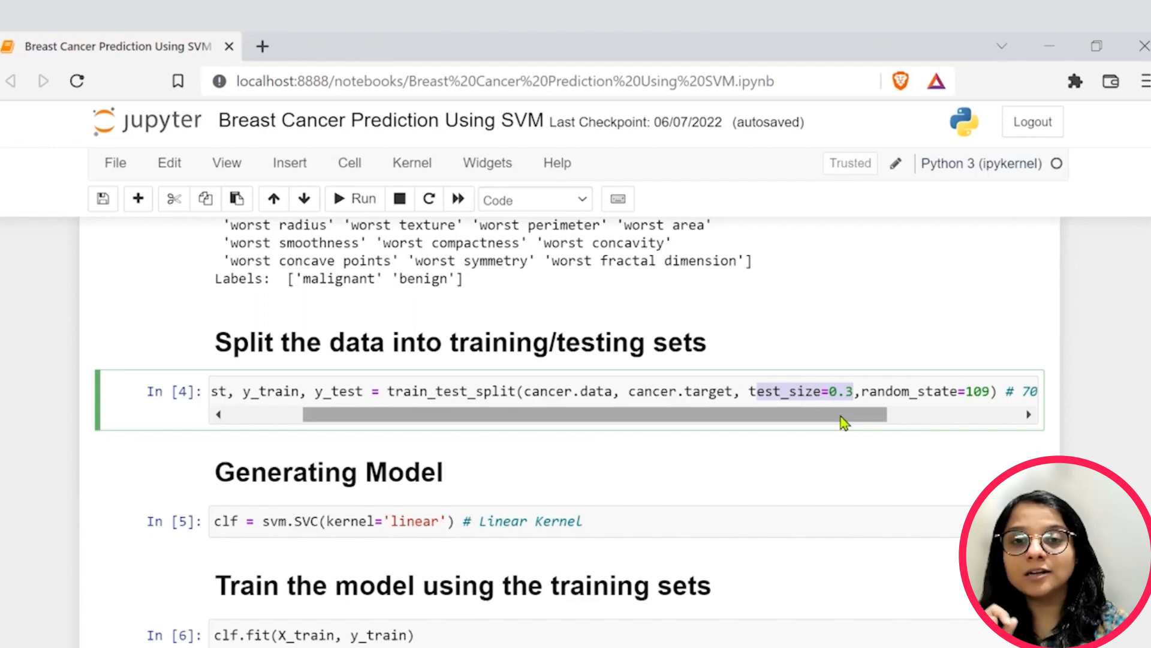
scroll("down", 3)
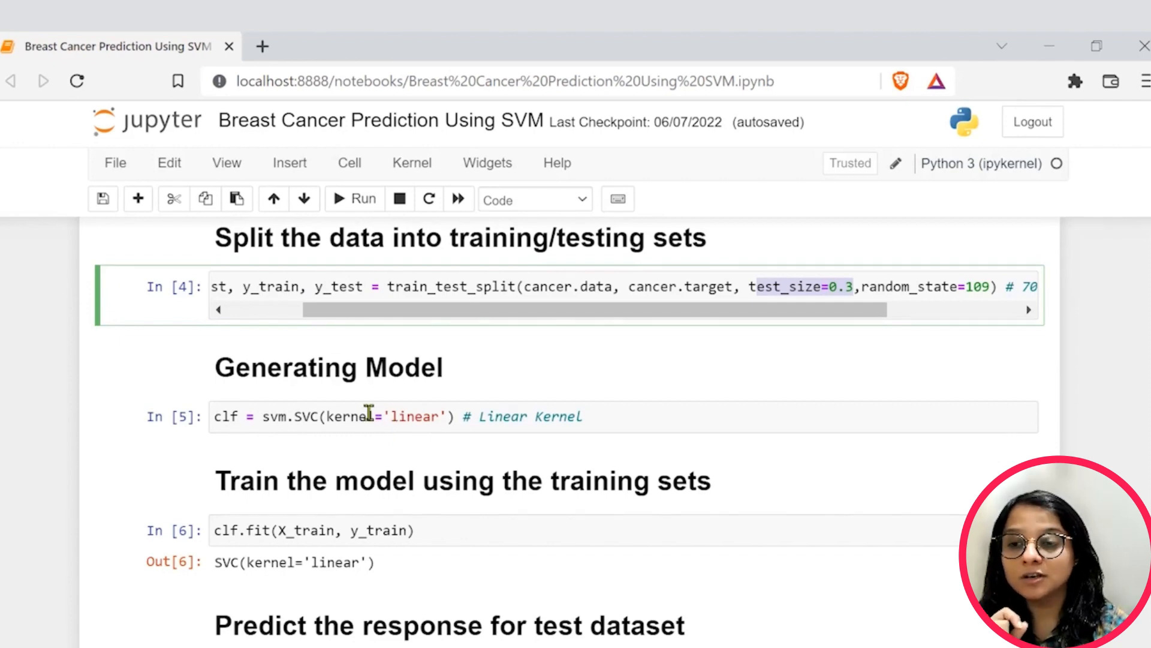
mouse_move(389, 416)
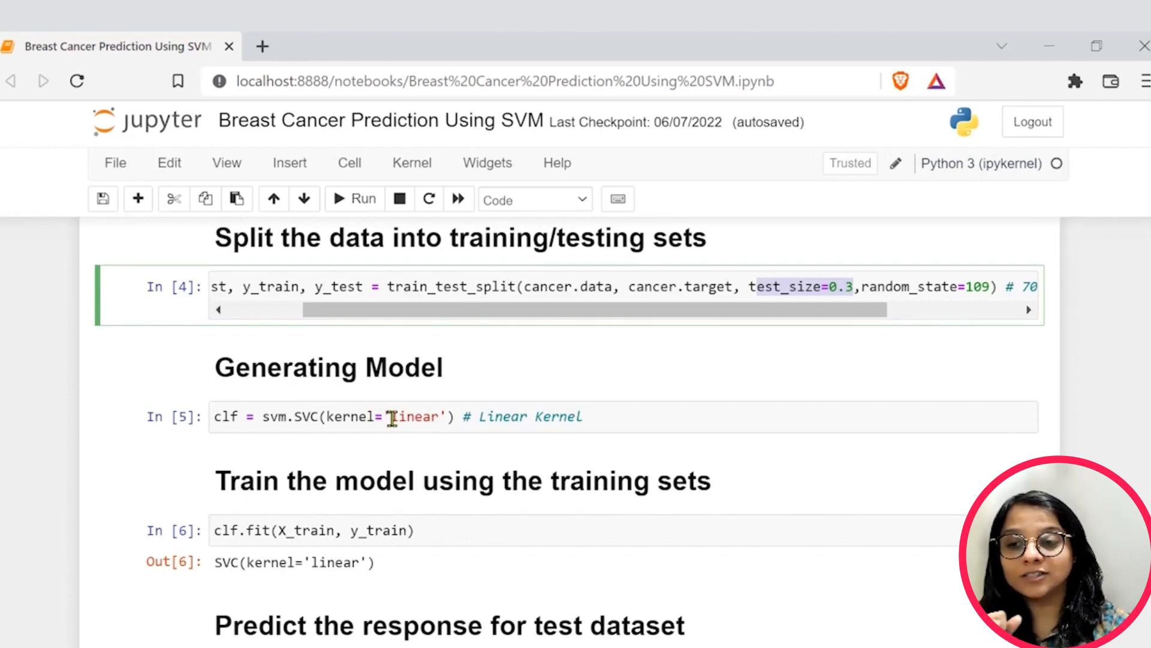
double_click(416, 416)
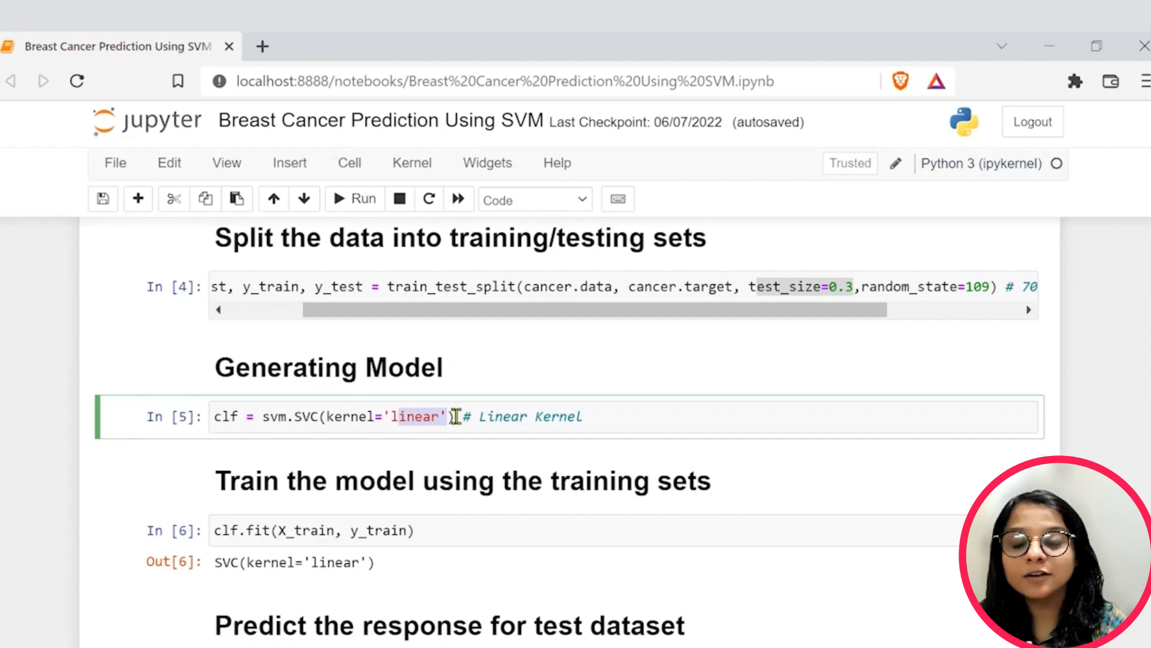
scroll("down", 3)
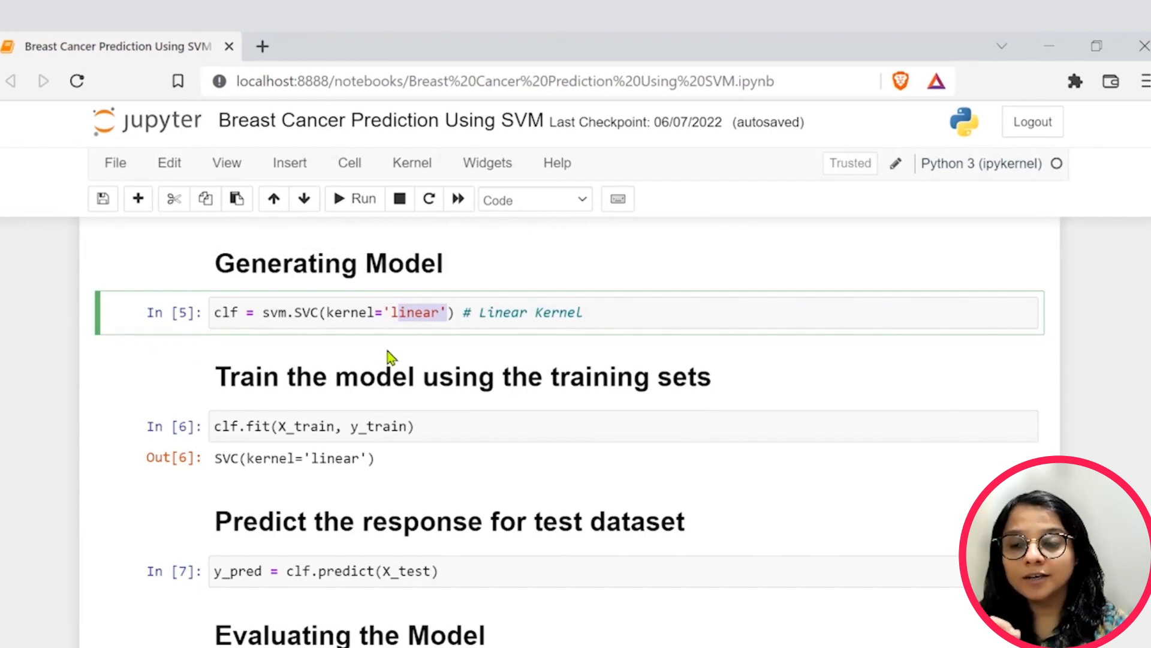
mouse_move(421, 403)
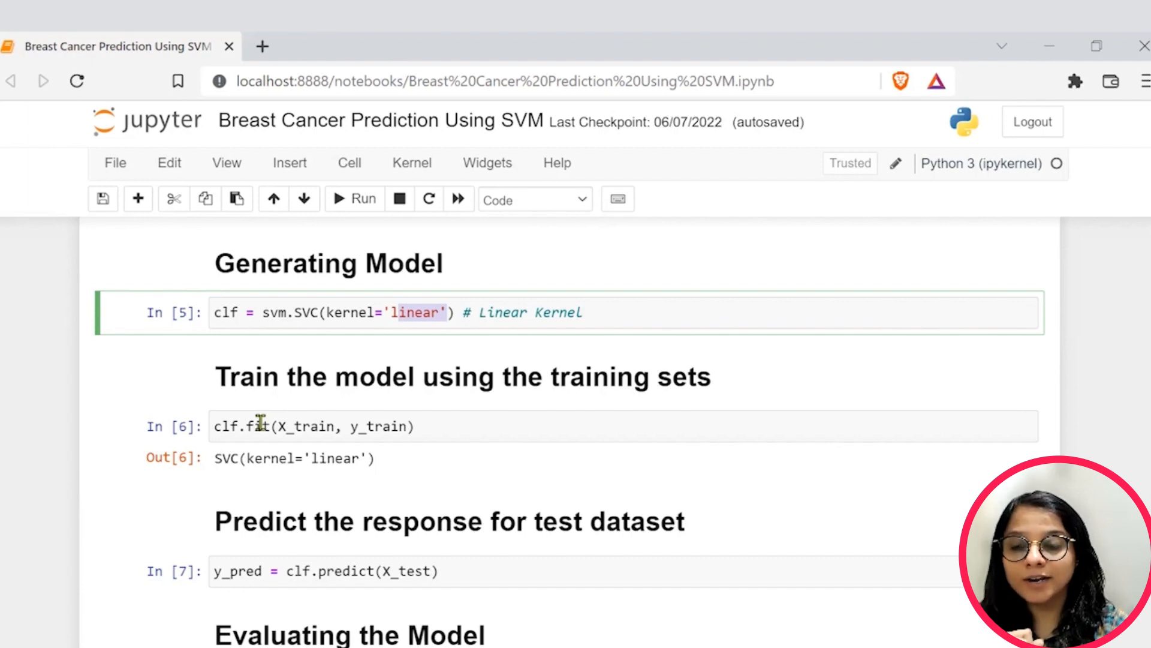
scroll("down", 3)
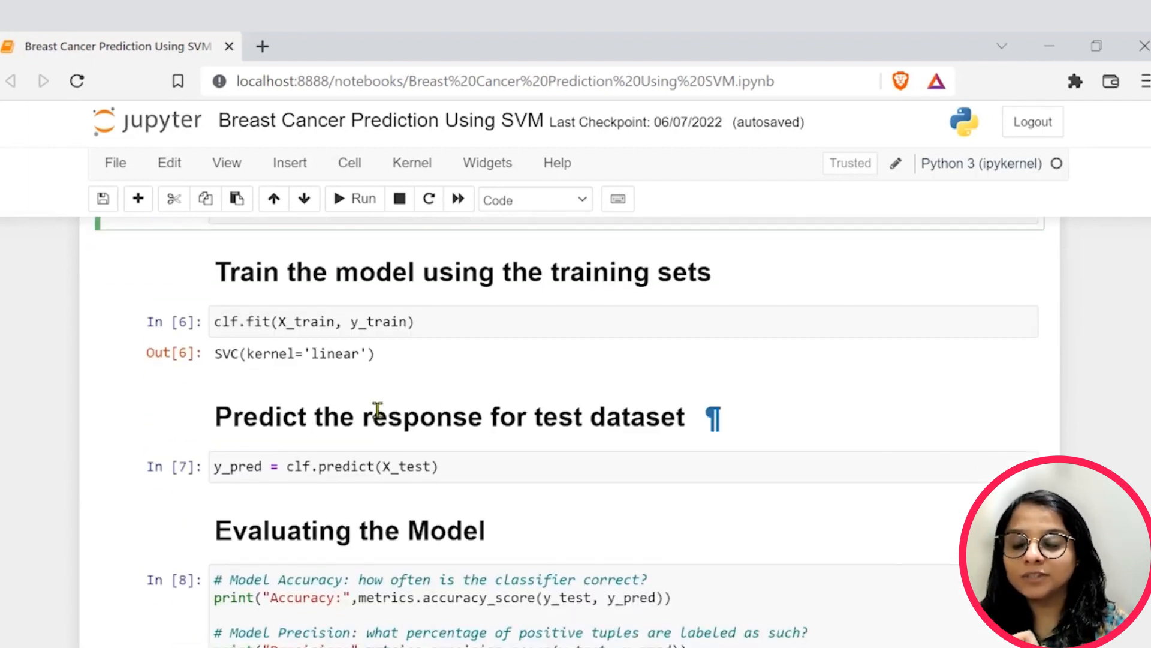
scroll("down", 3)
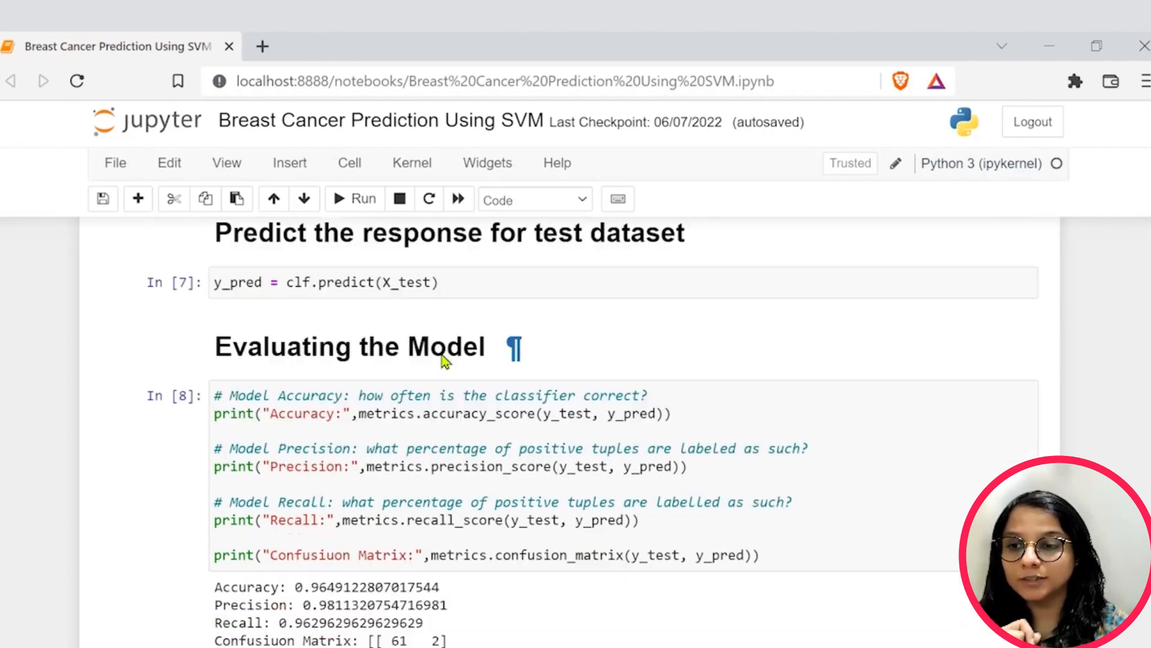
scroll("down", 3)
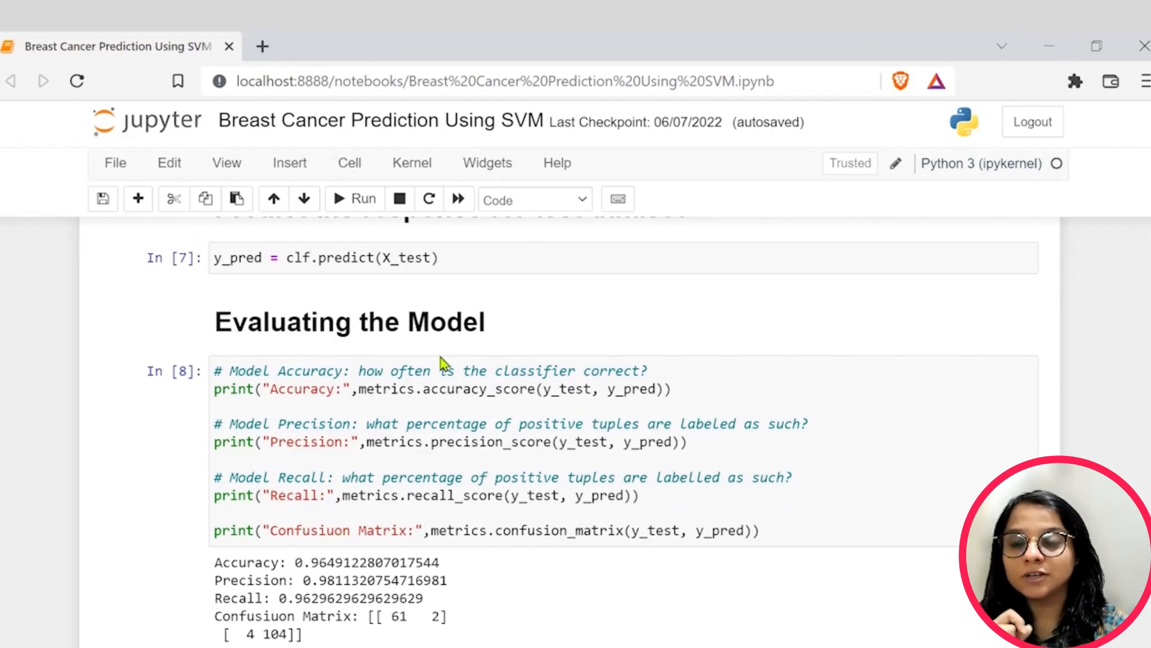
scroll("down", 3)
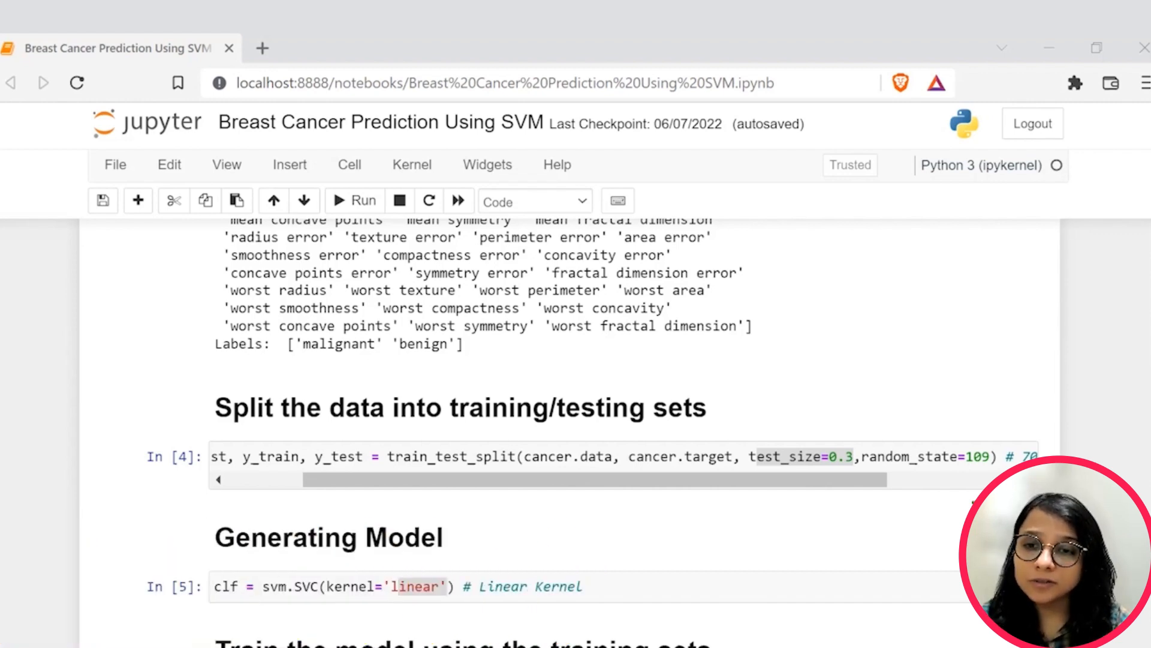
mouse_move(165, 416)
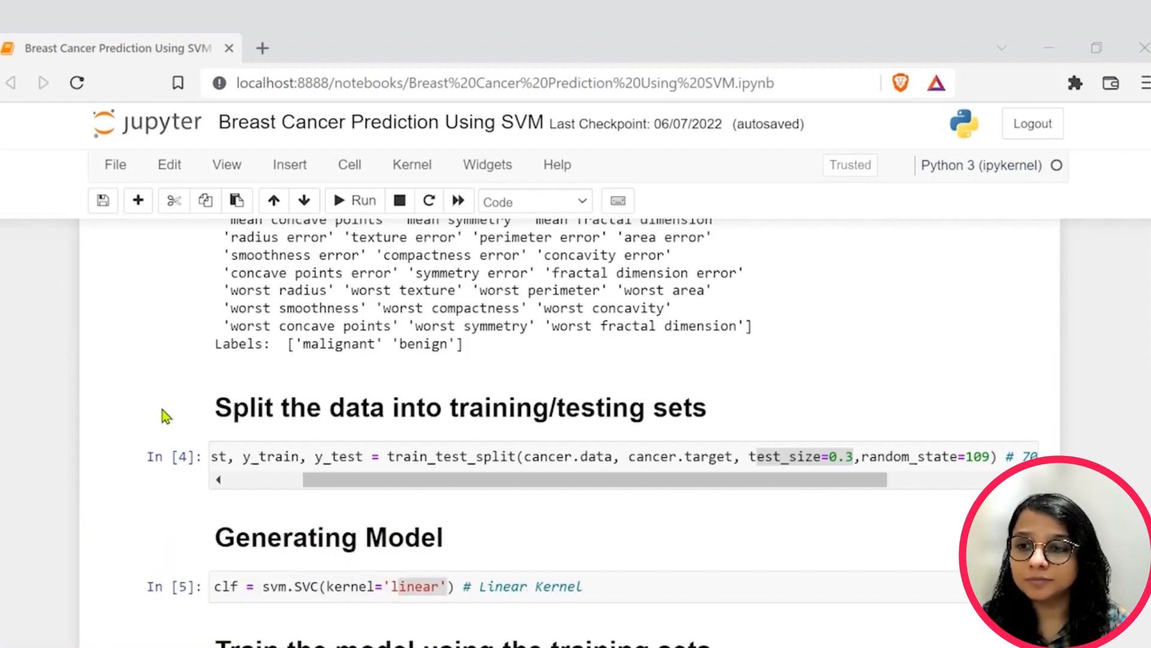
Step: With test_size 0.25, restart the kernel and run all cells via Kernel > Restart & Run All
scroll("down", 3)
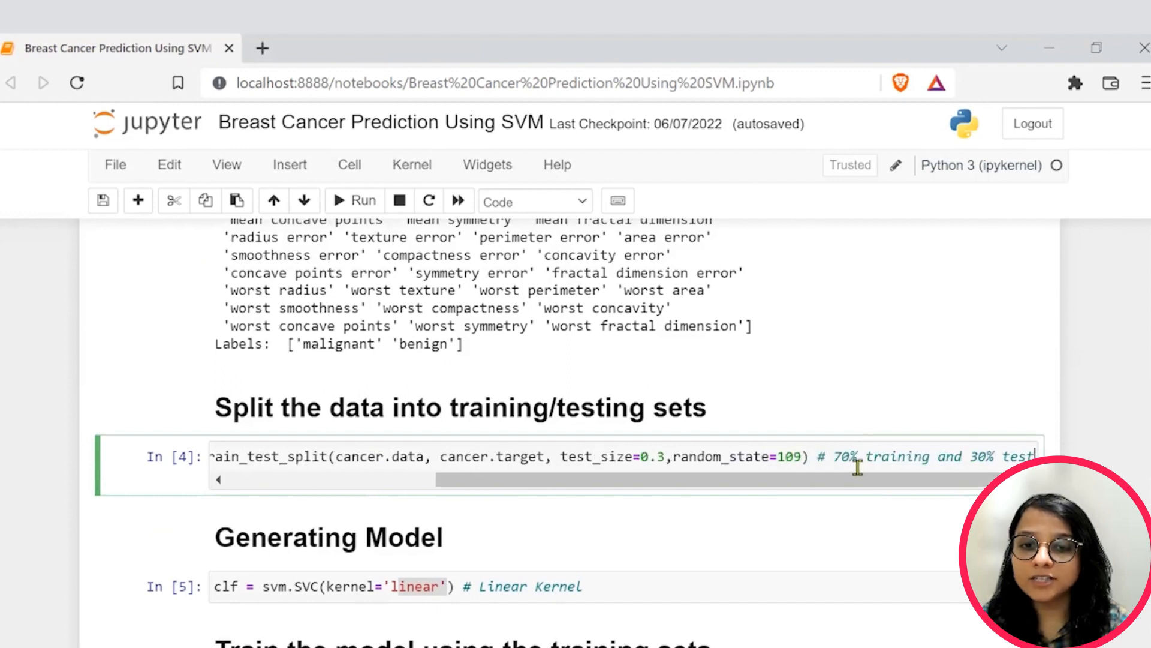
mouse_move(661, 455)
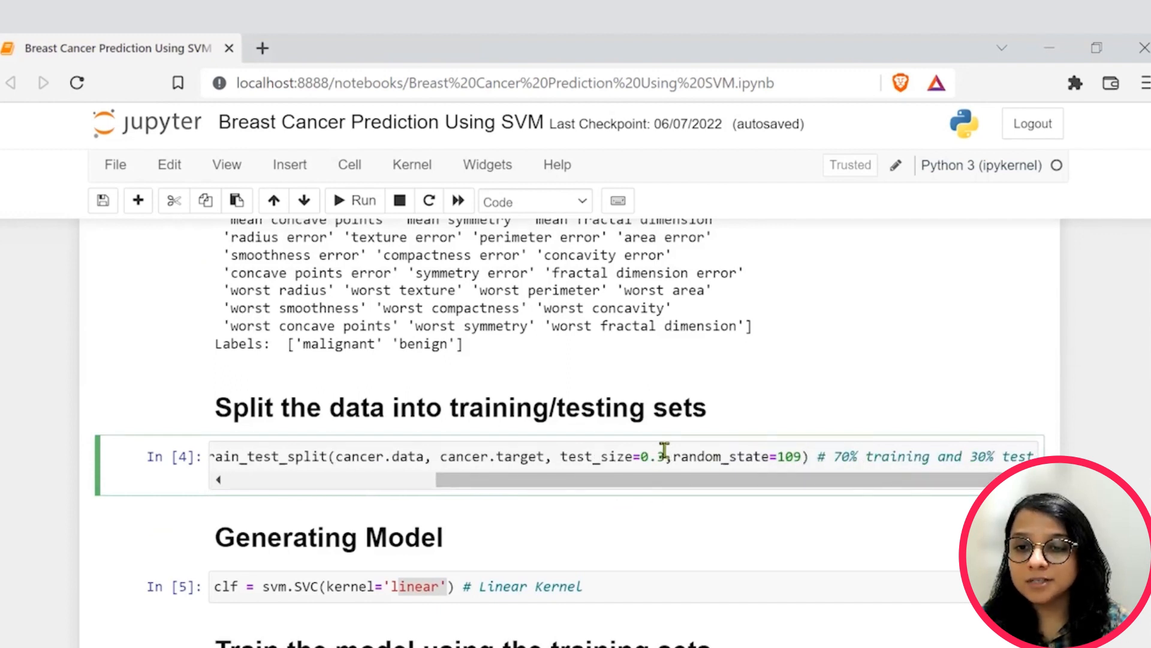
mouse_move(807, 540)
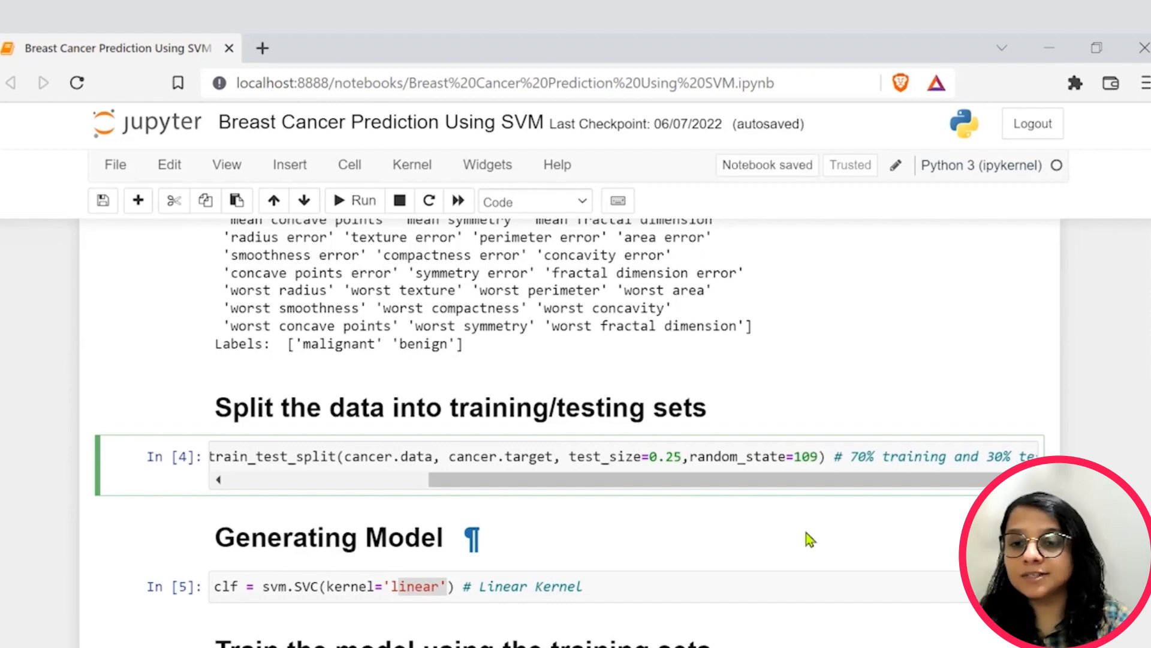
left_click(412, 164)
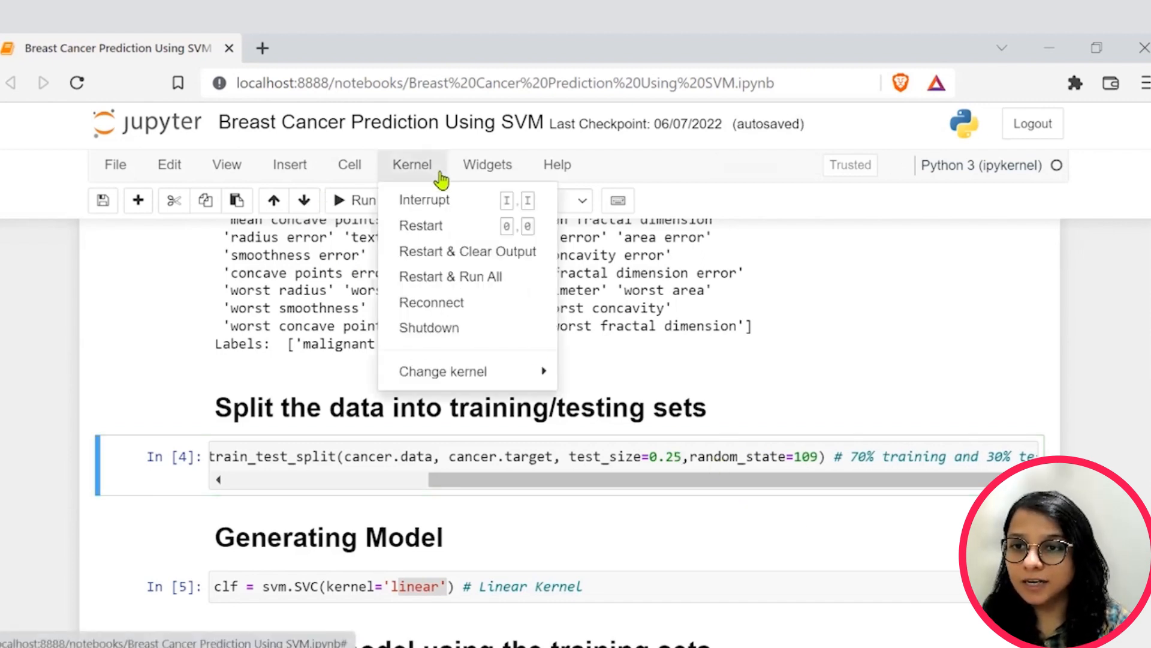
left_click(450, 276)
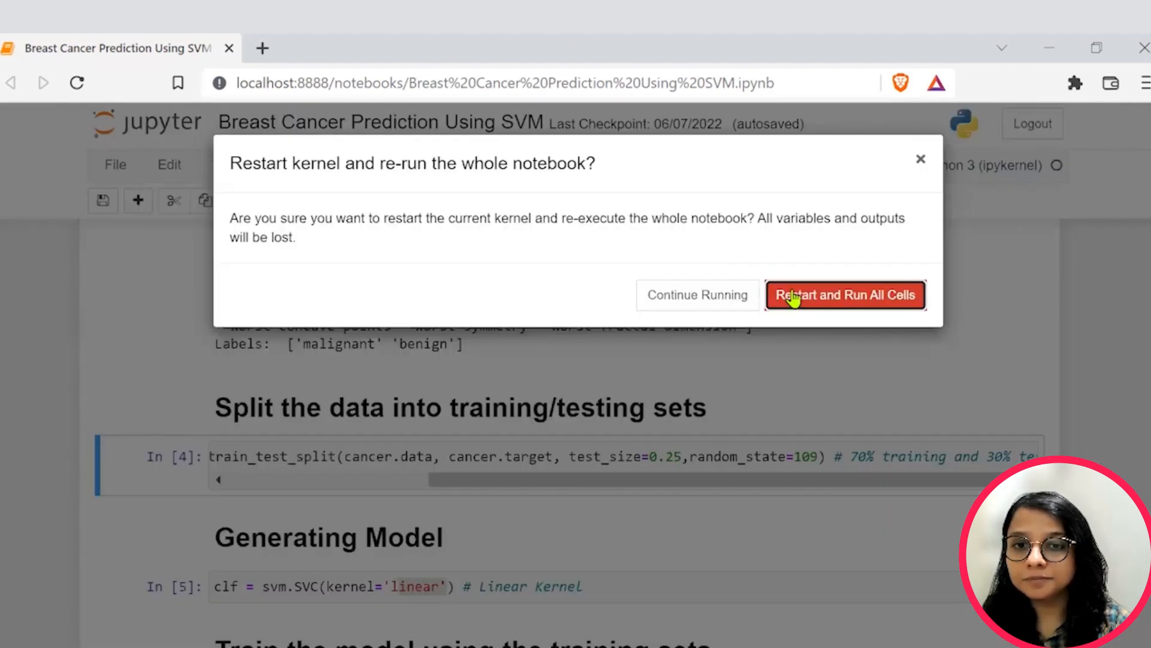
left_click(844, 295)
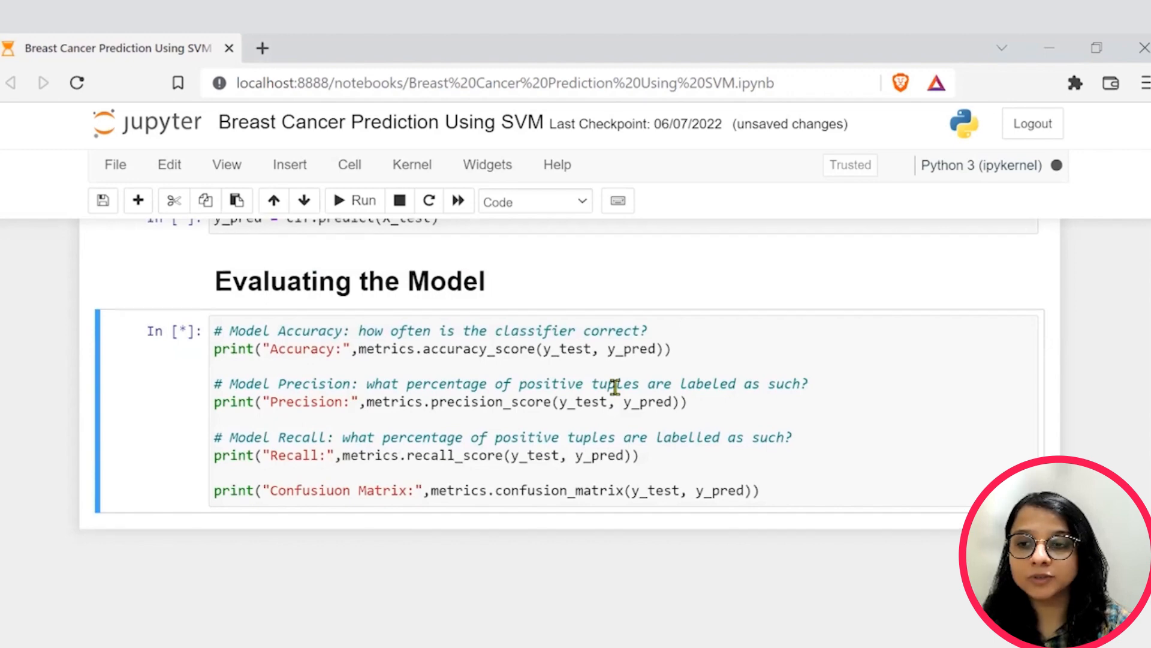
Step: Bring the new outputs into view: accuracy ≈0.958, precision ≈0.977, recall ≈0.955, confusion matrix [[52 2] [4 85]]
left_click(352, 200)
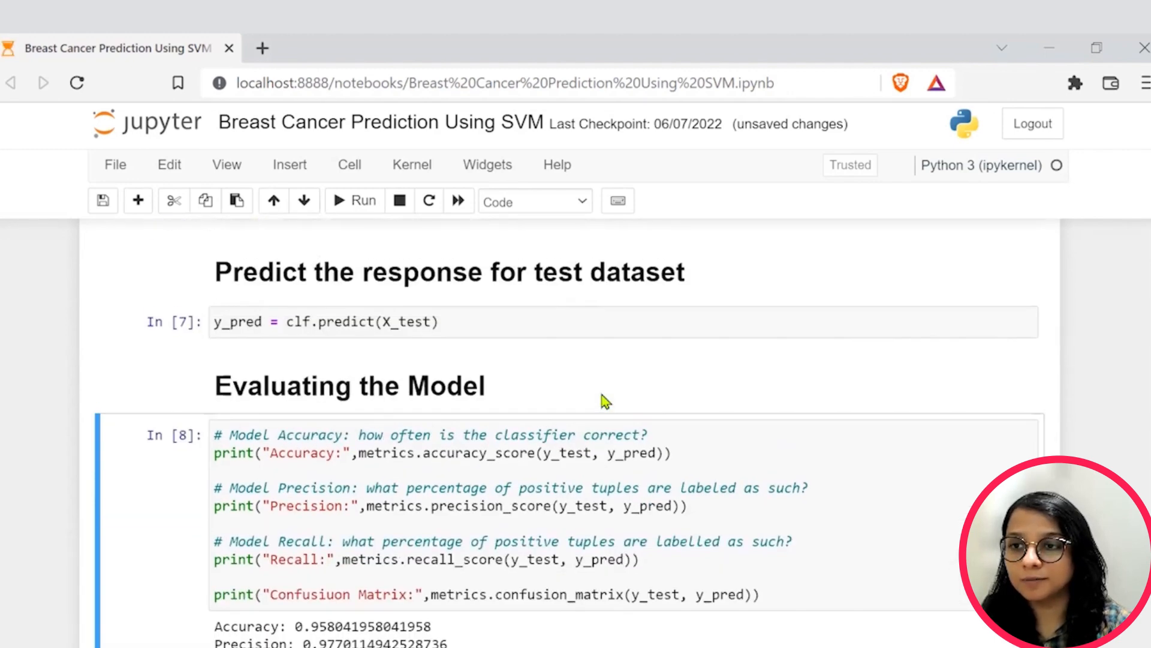
scroll("down", 3)
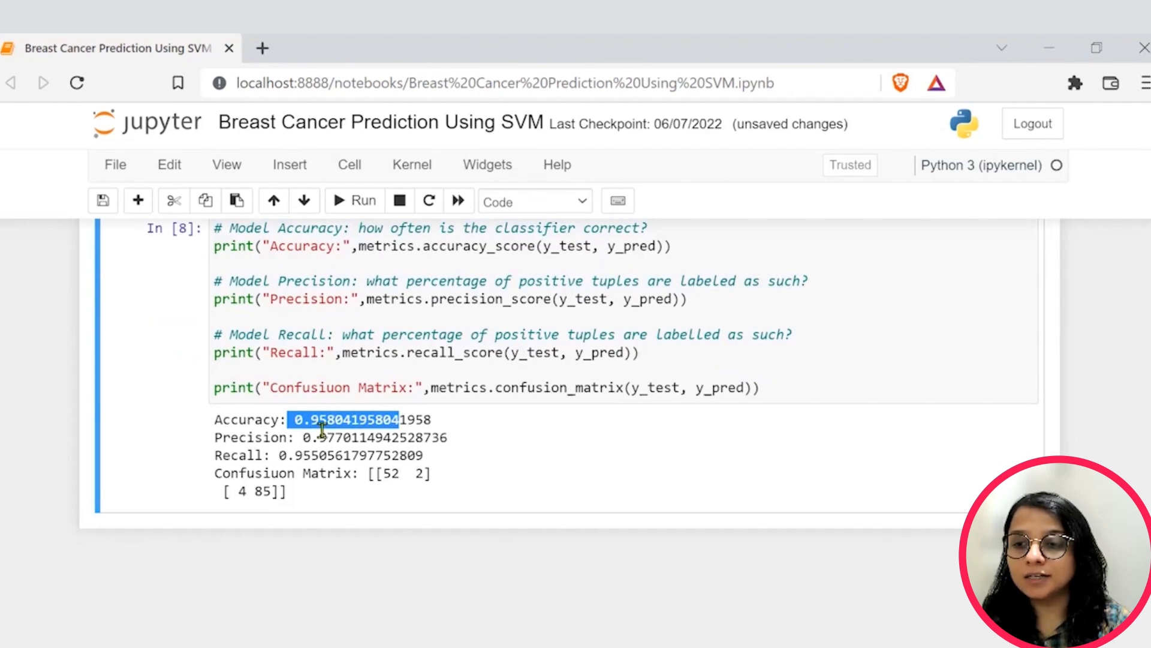
scroll("up", 3)
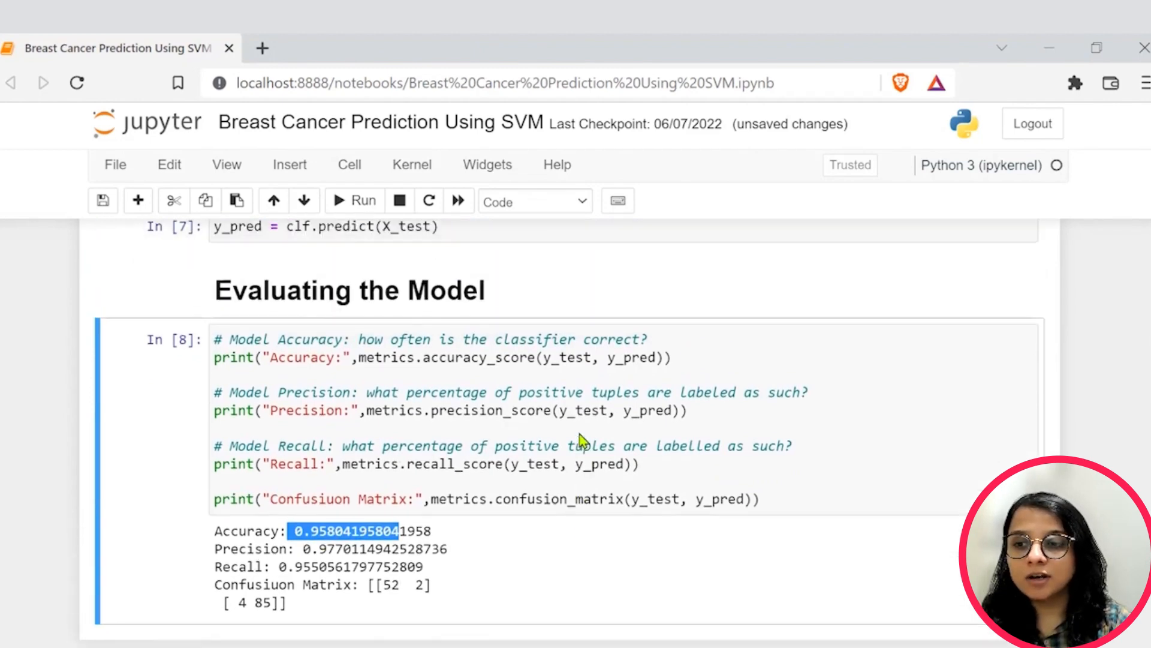
scroll("down", 3)
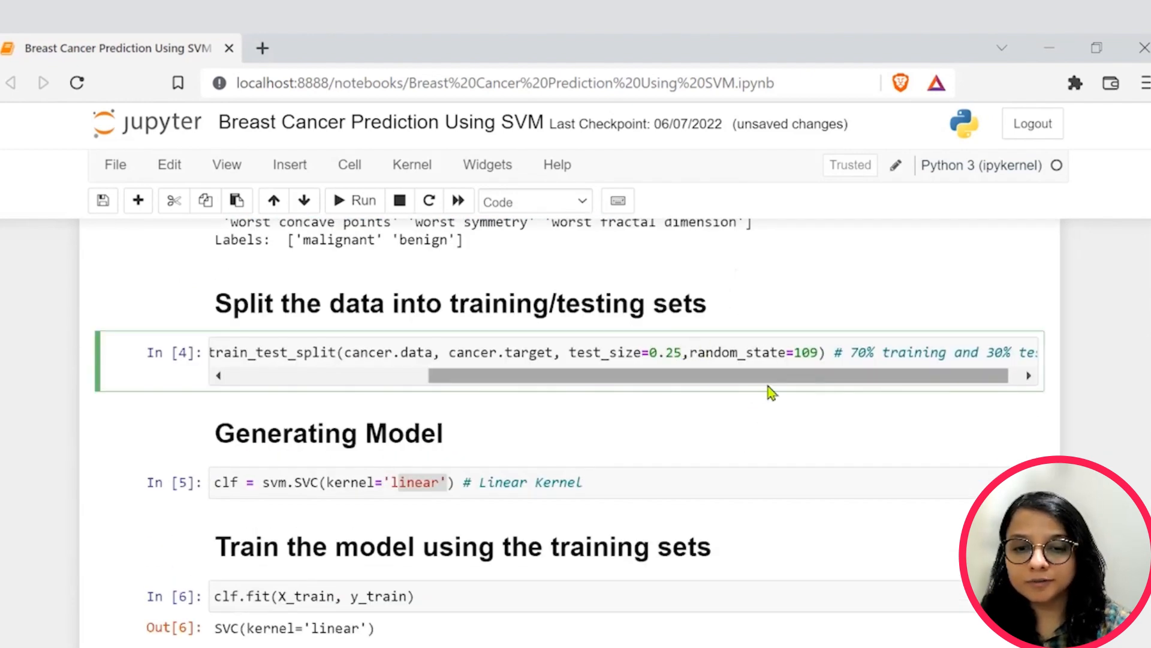
Step: Set test_size to 0.20 and rerun all cells, yielding accuracy 0.956 and confusion matrix [[39 1] [4 70]]
type("0.20")
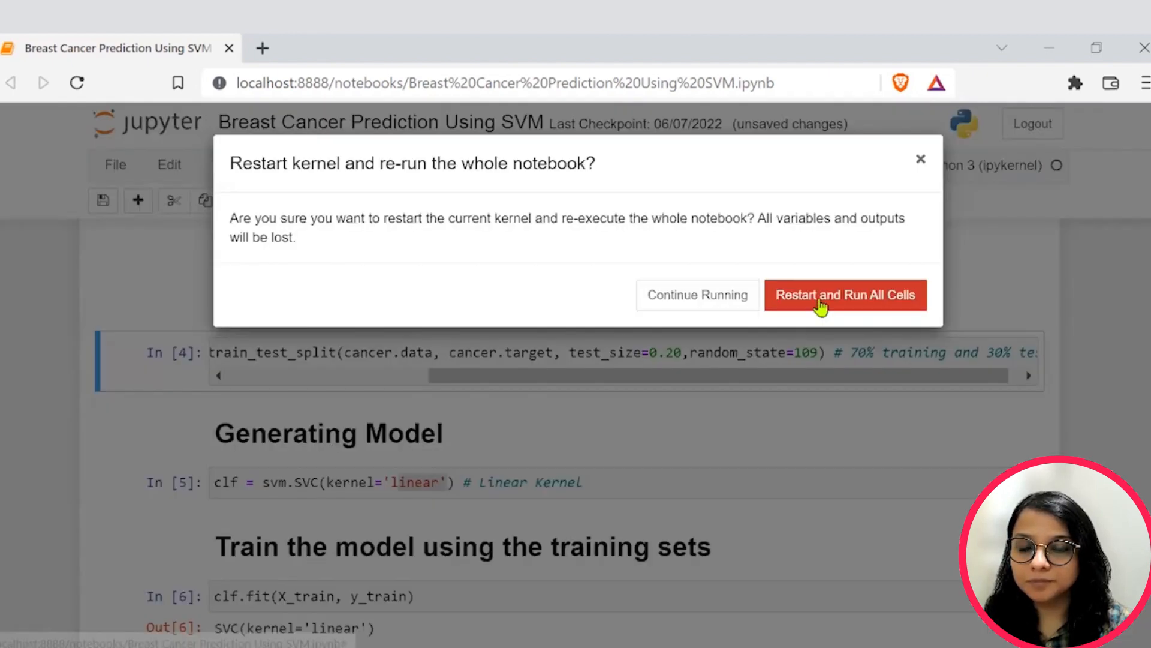
left_click(844, 295)
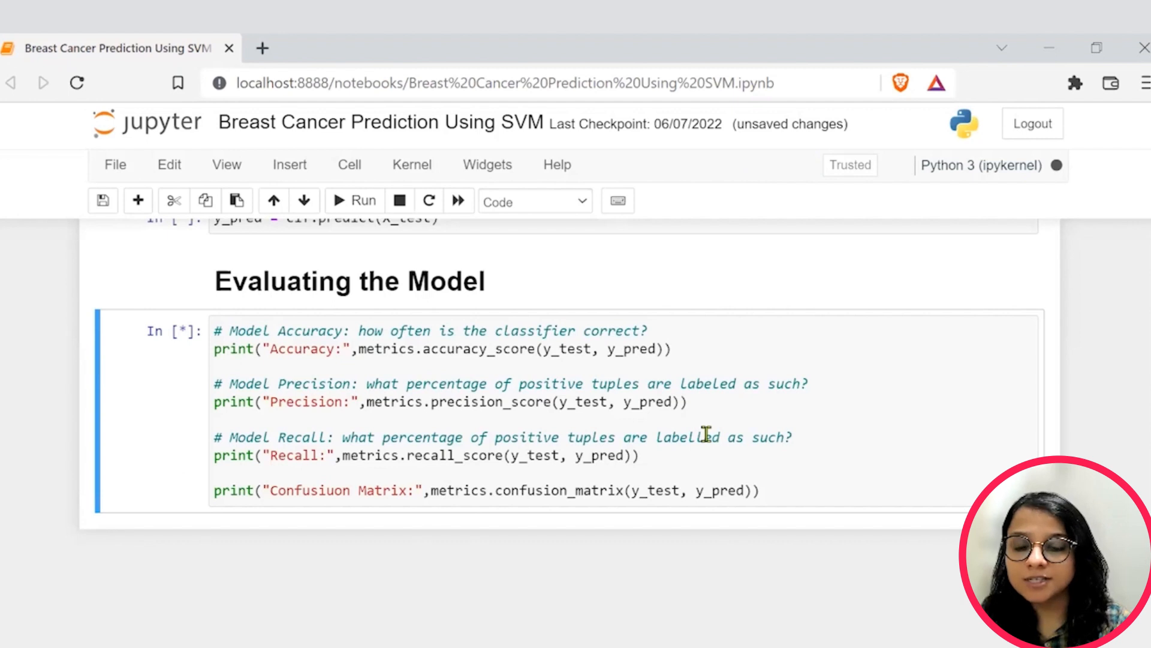
left_click(354, 200)
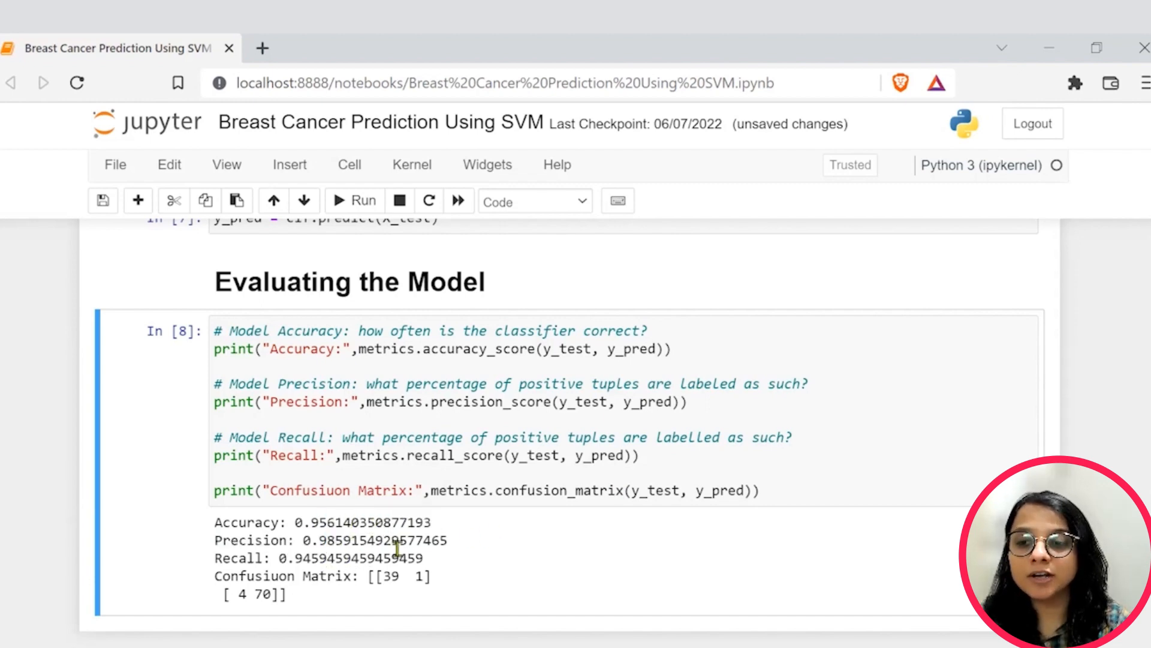
double_click(306, 558)
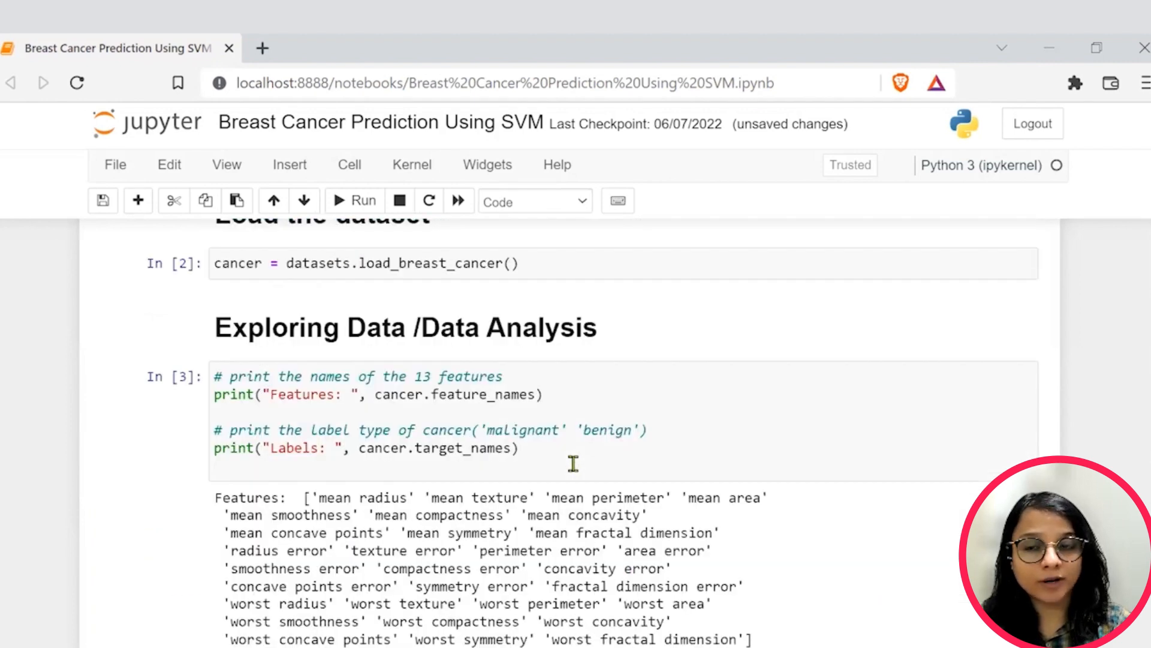
scroll("down", 3)
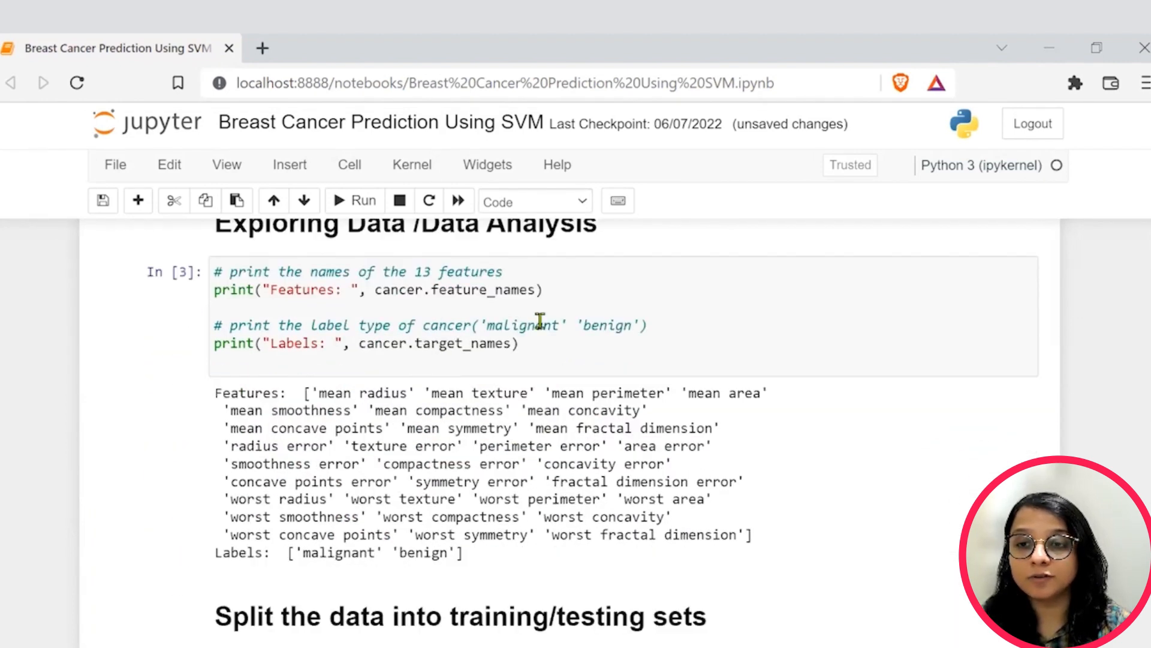
scroll("down", 3)
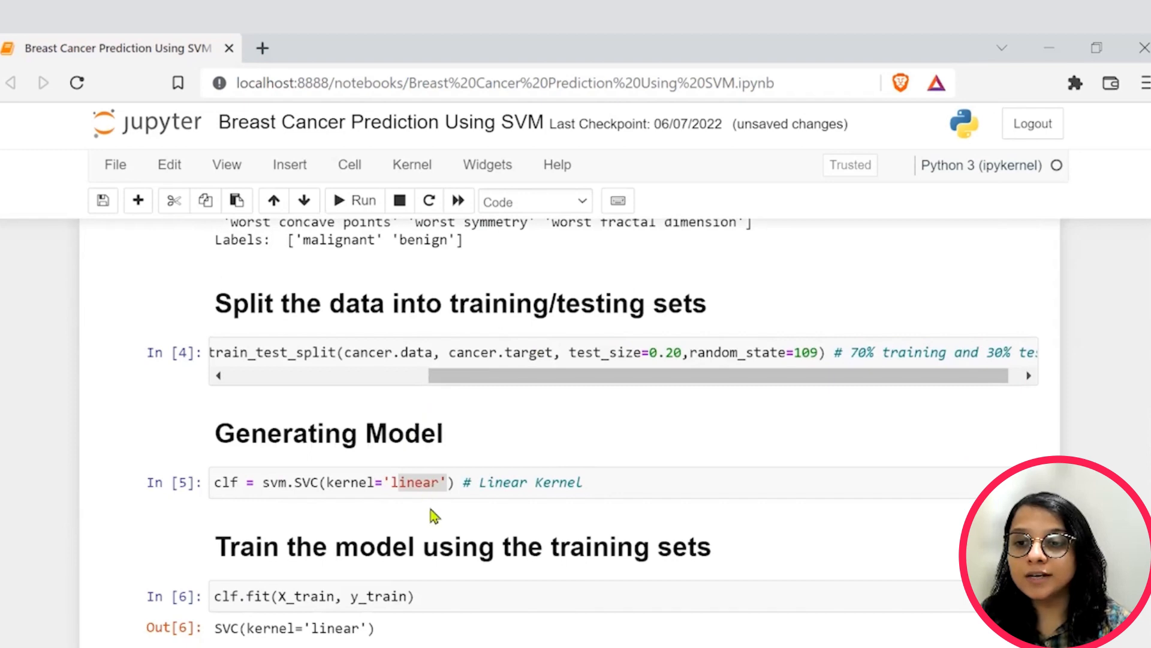
left_click(411, 482)
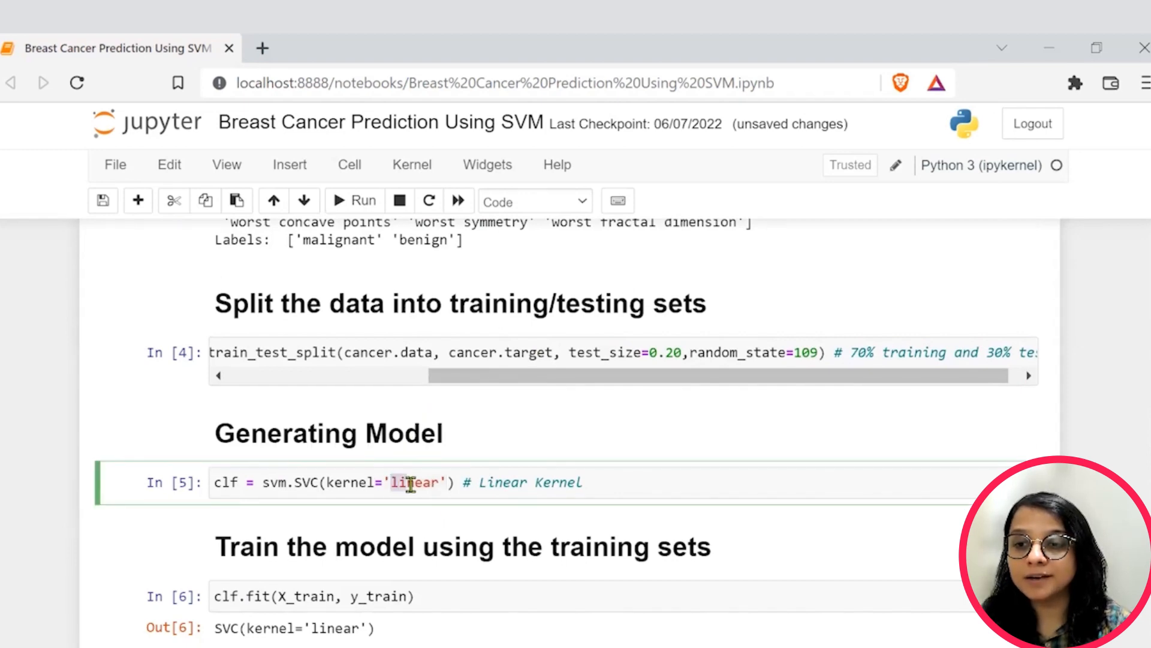
double_click(413, 482)
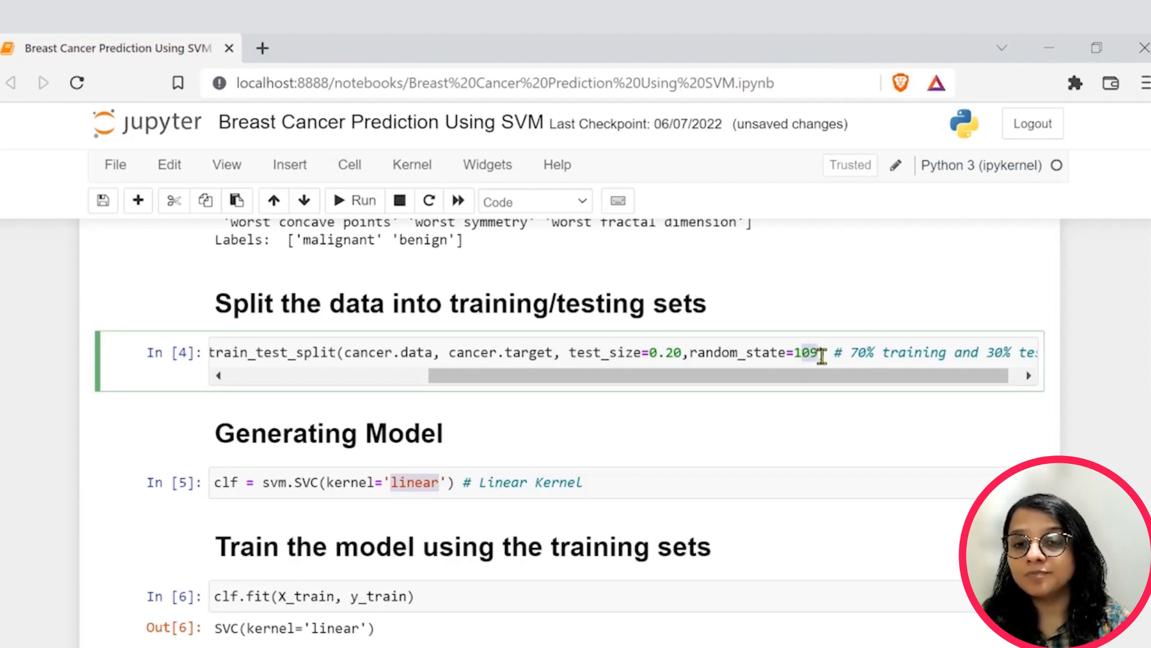
mouse_move(777, 417)
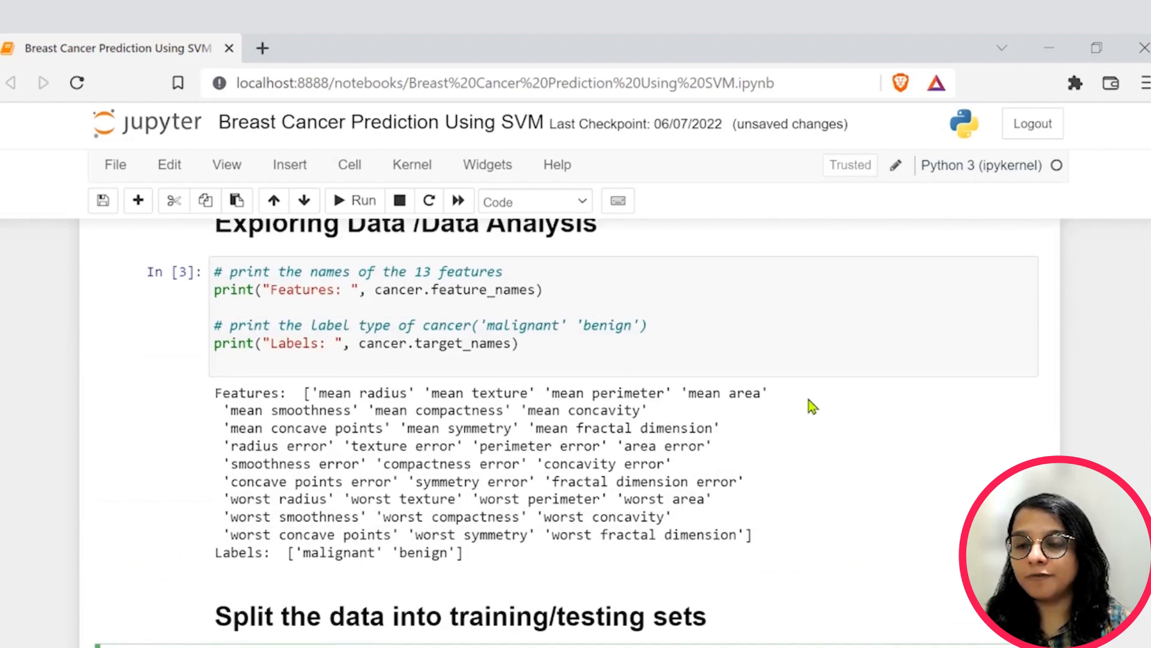
scroll("up", 3)
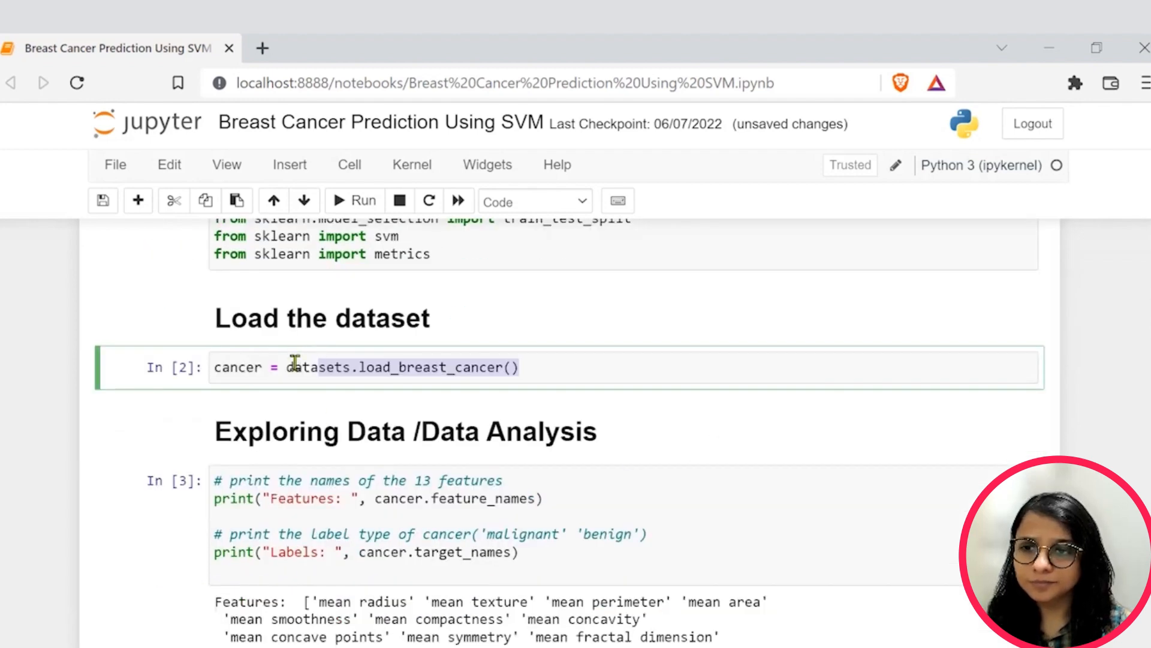
mouse_move(334, 367)
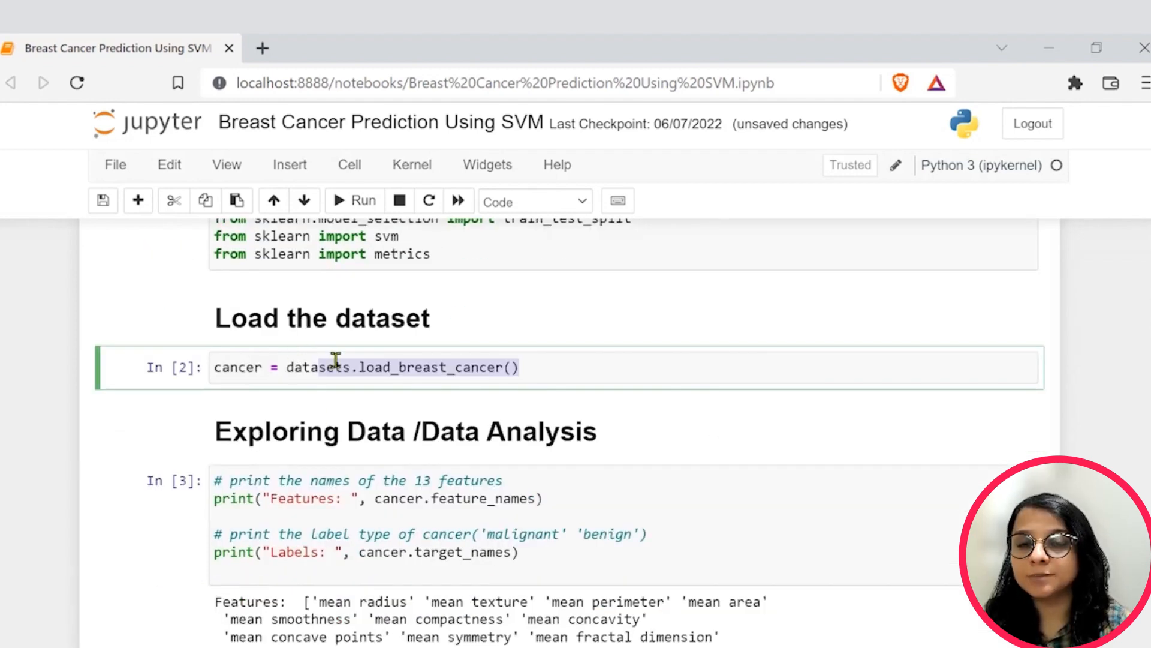
scroll("down", 3)
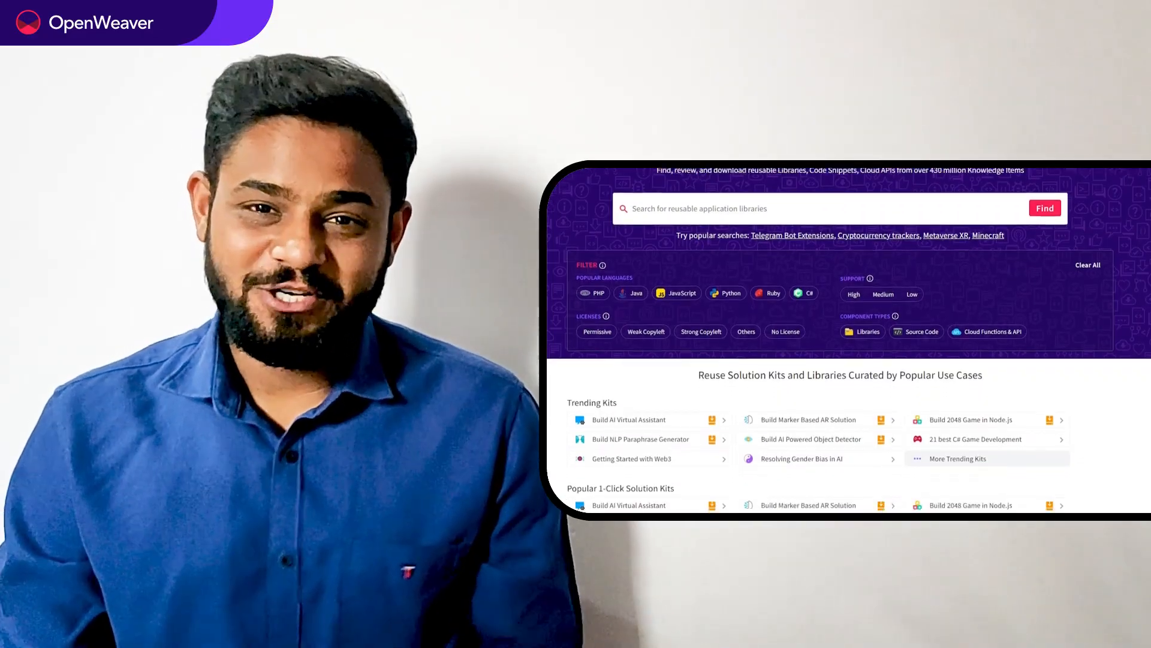
scroll("down", 3)
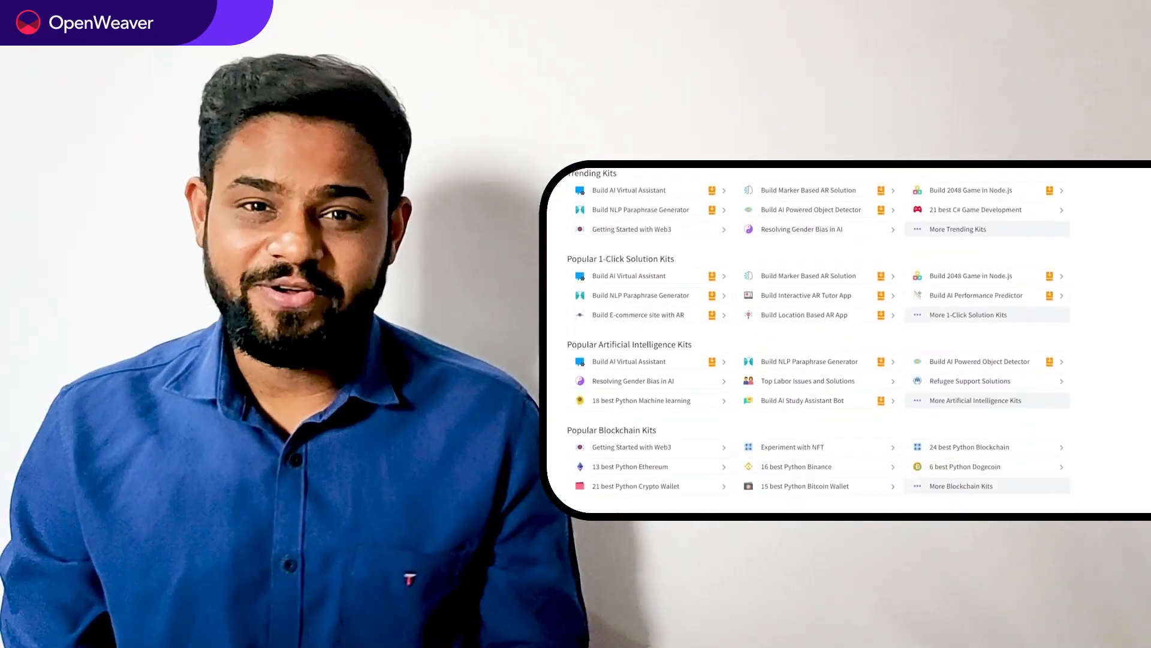
scroll("down", 3)
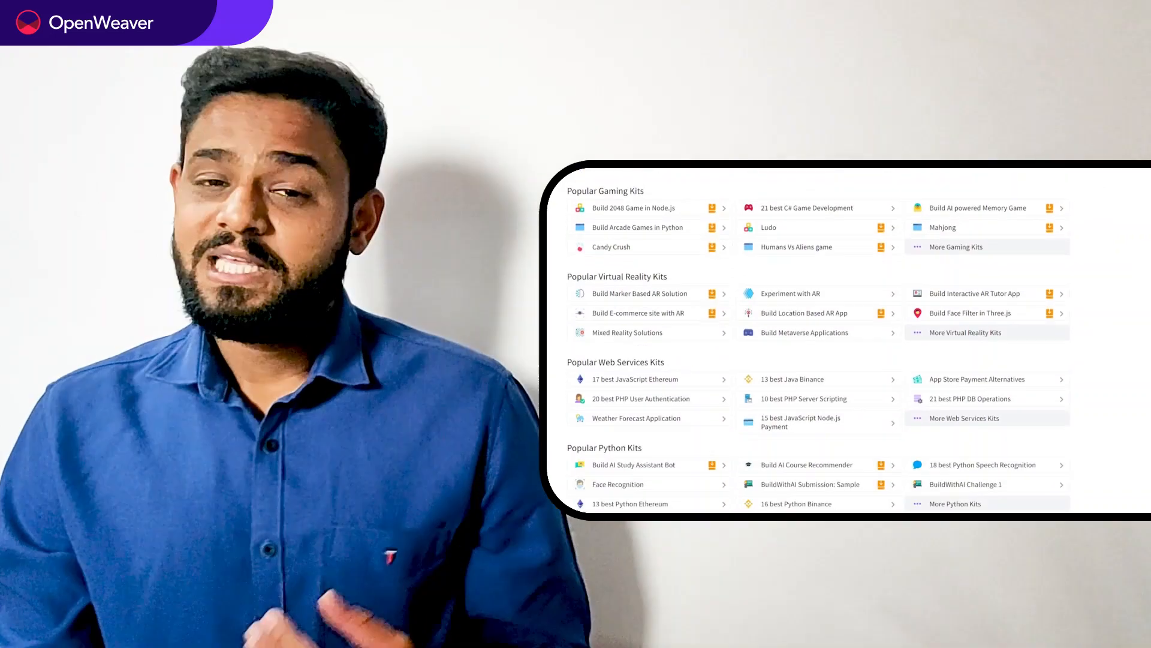